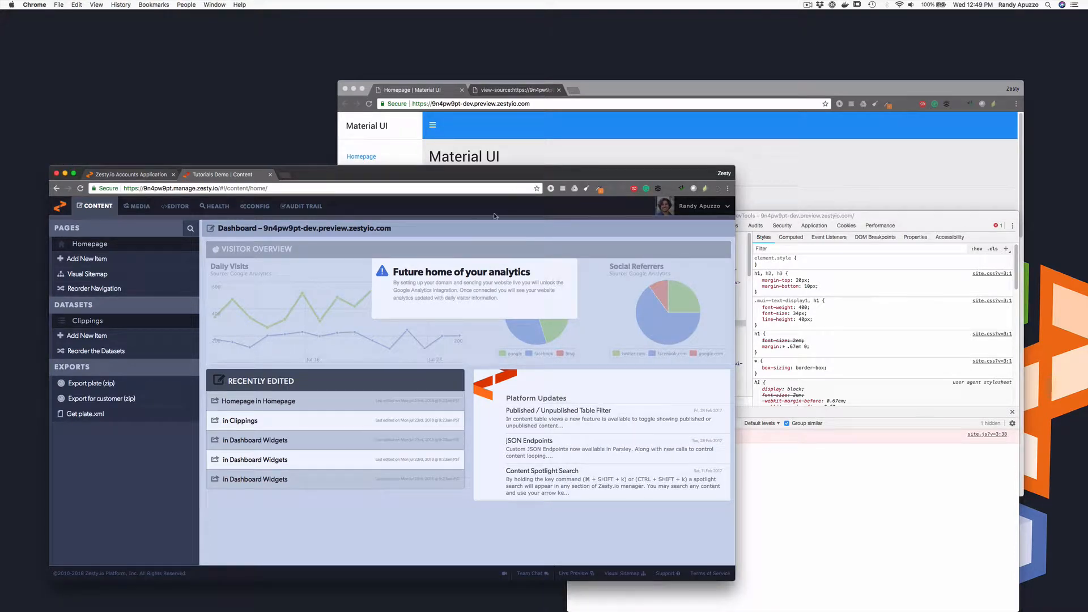
pyautogui.moveTo(273, 271)
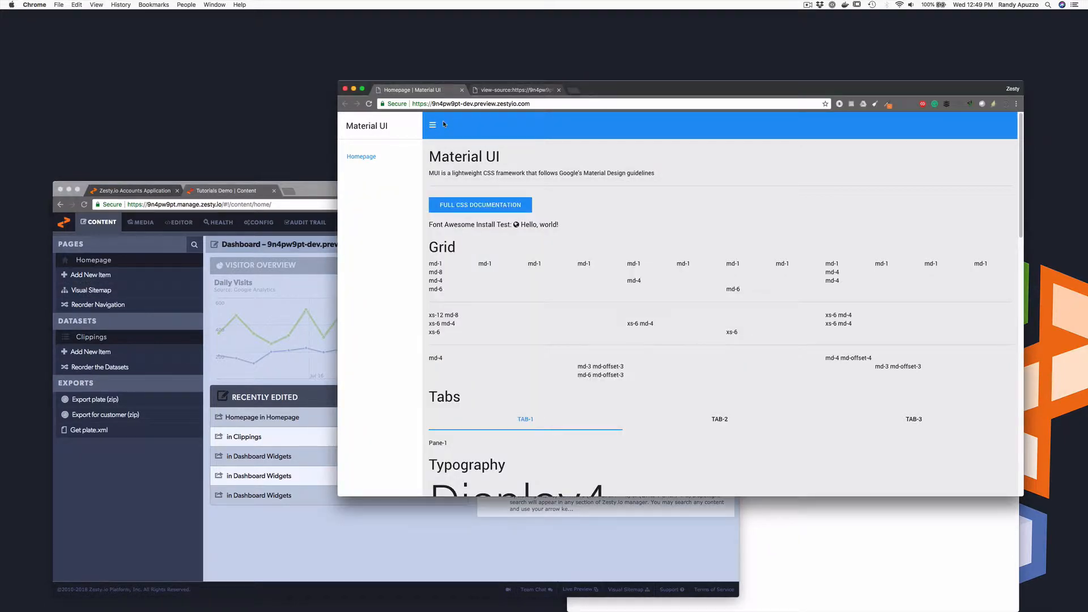
pyautogui.moveTo(491, 517)
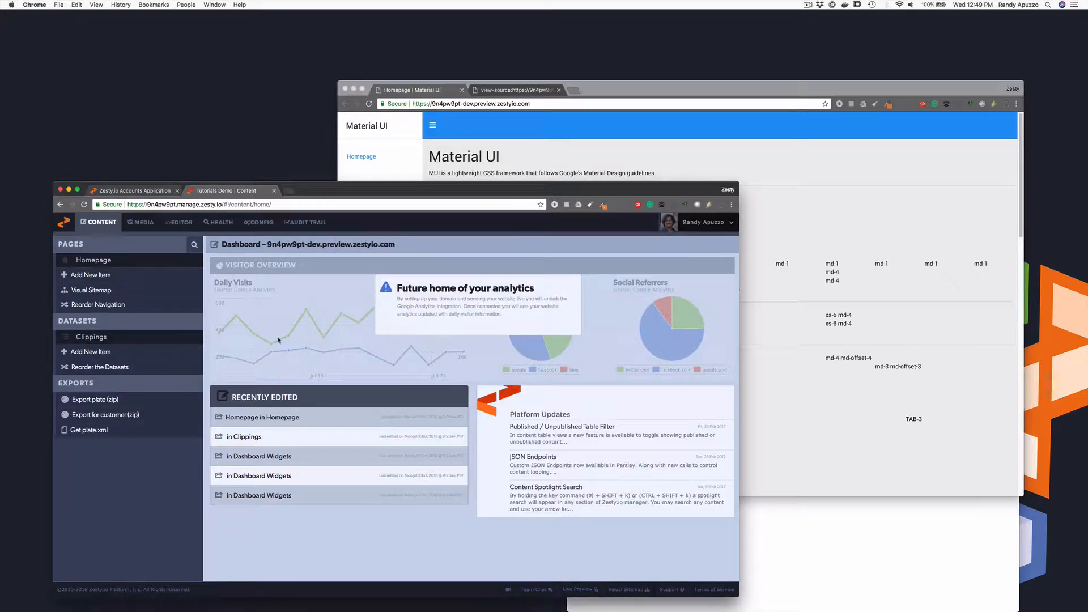
pyautogui.moveTo(178, 222)
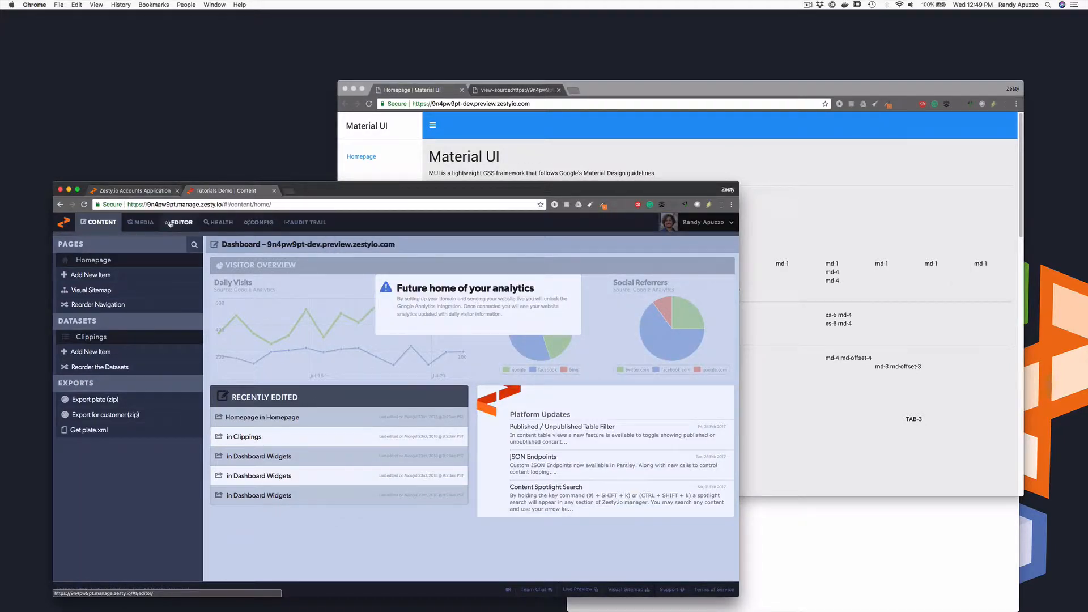
# - Turn off 'Automatically include JavaScript in head' in Developer settings, save, and open the Editor
pyautogui.click(257, 222)
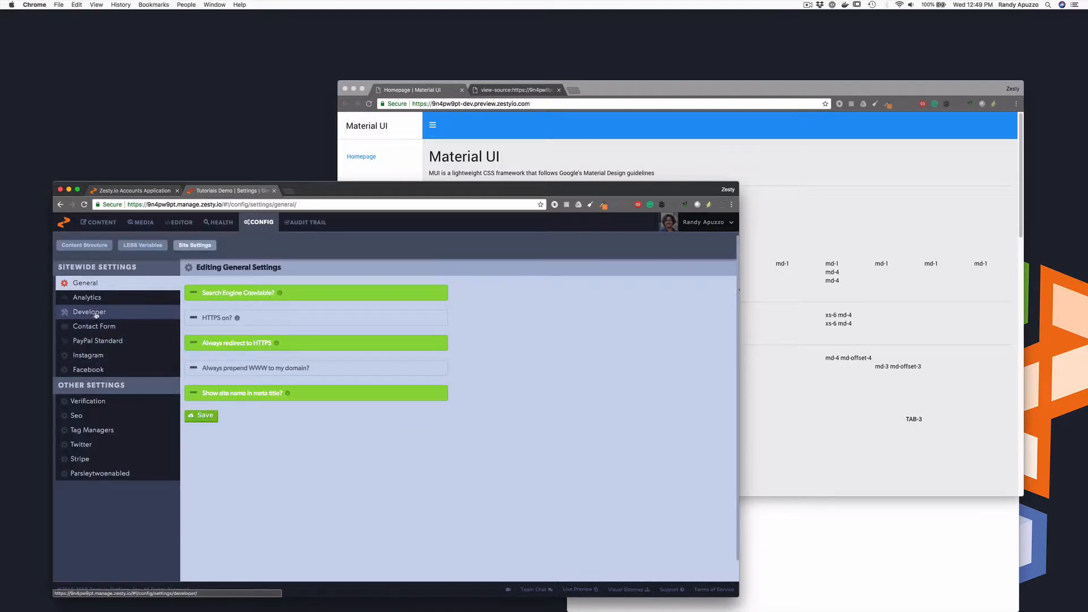
pyautogui.click(89, 312)
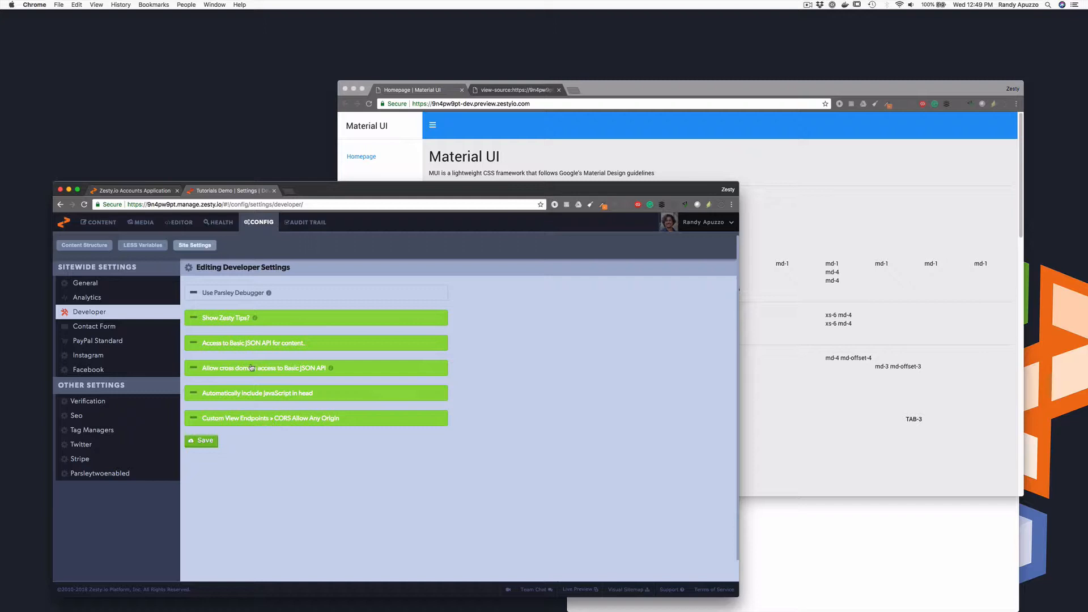
pyautogui.moveTo(250, 399)
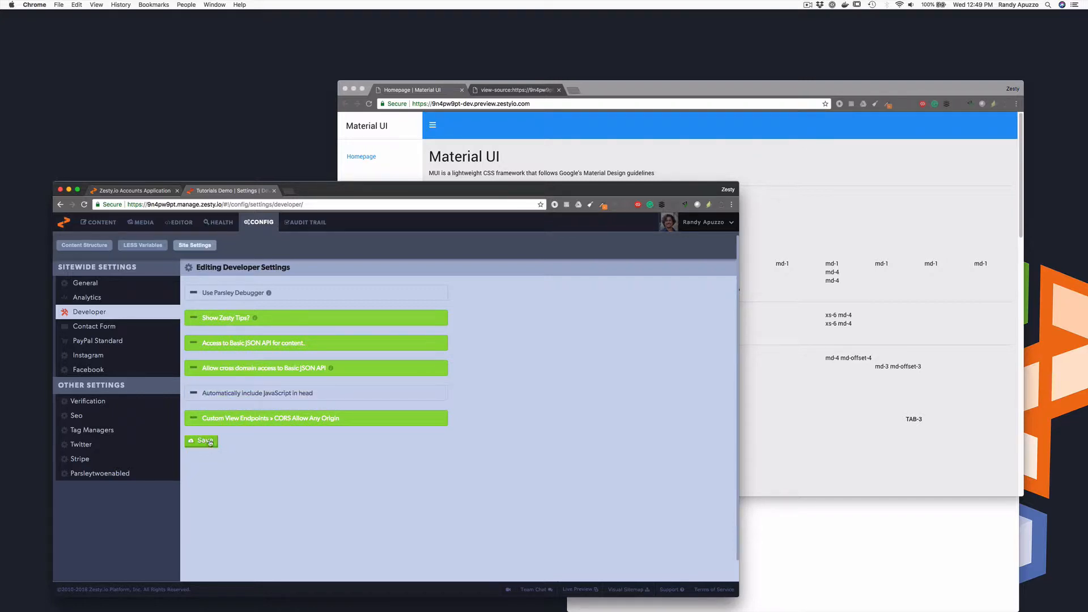
pyautogui.click(201, 441)
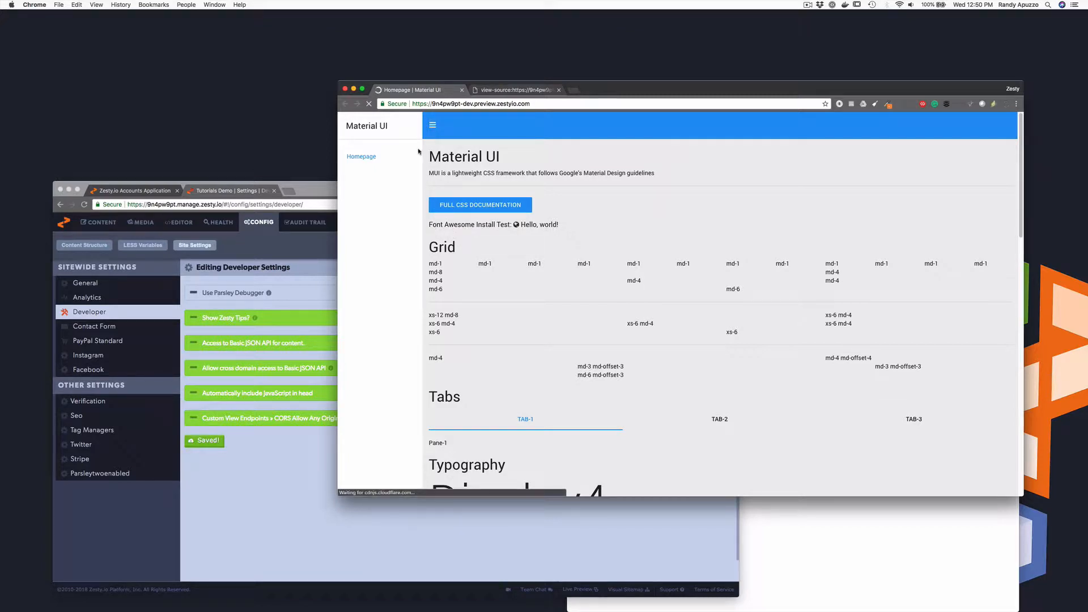
pyautogui.click(432, 126)
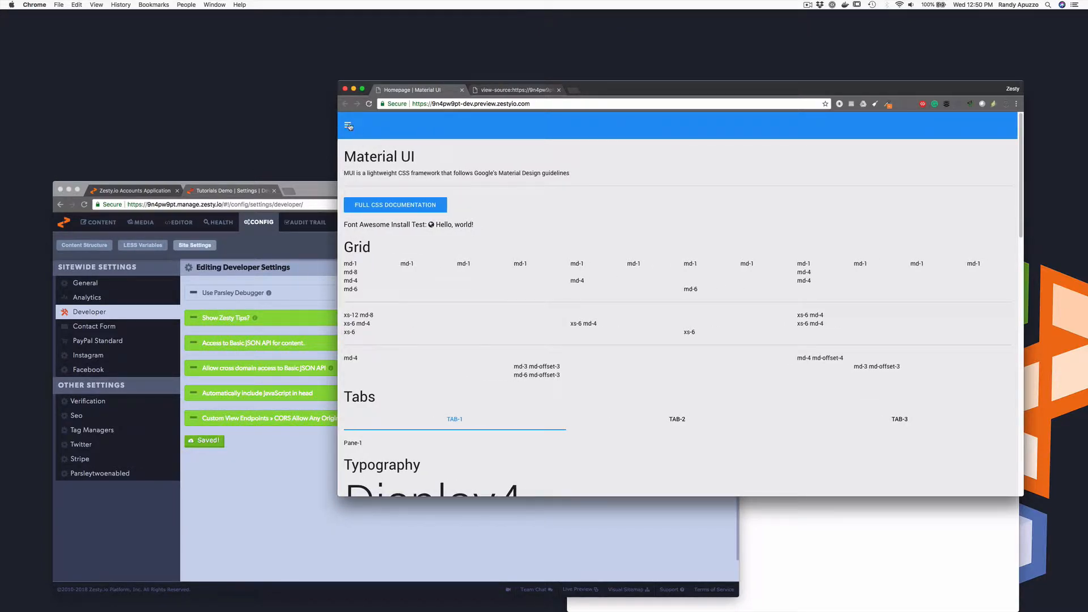
pyautogui.click(349, 126)
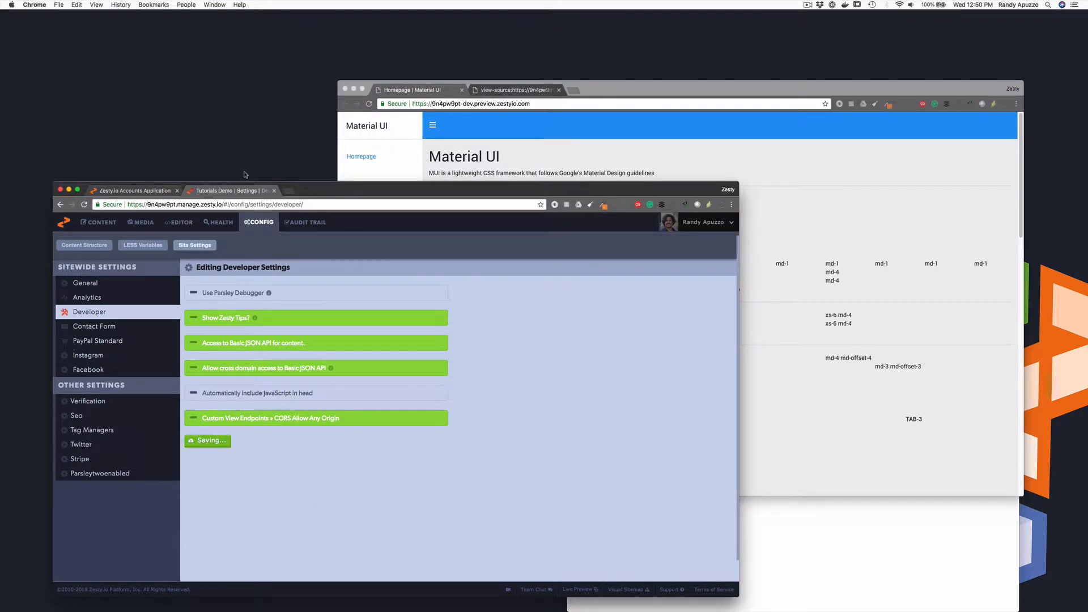
pyautogui.click(179, 222)
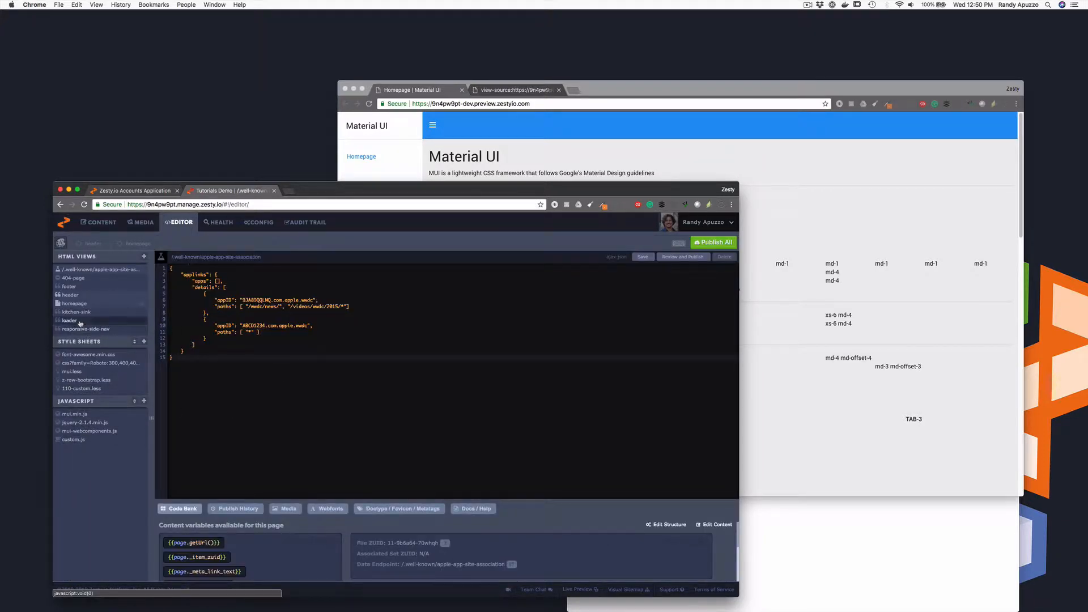
# - Add <script src="{{site.getJsURl()}}" type="text/javascript"></script> at line 19 of the loader view
pyautogui.click(68, 320)
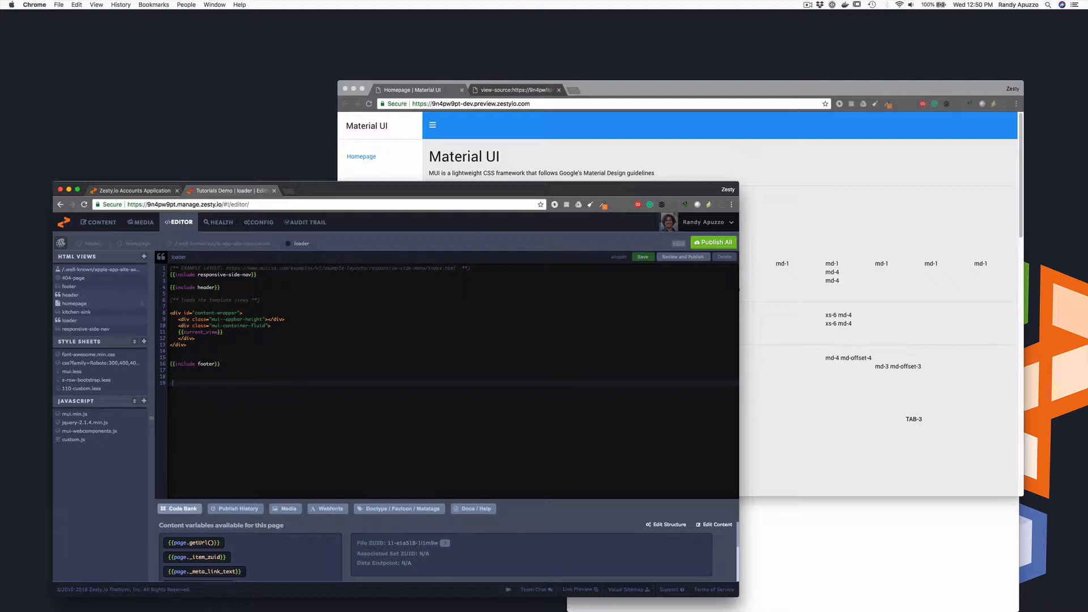
pyautogui.write('<script>')
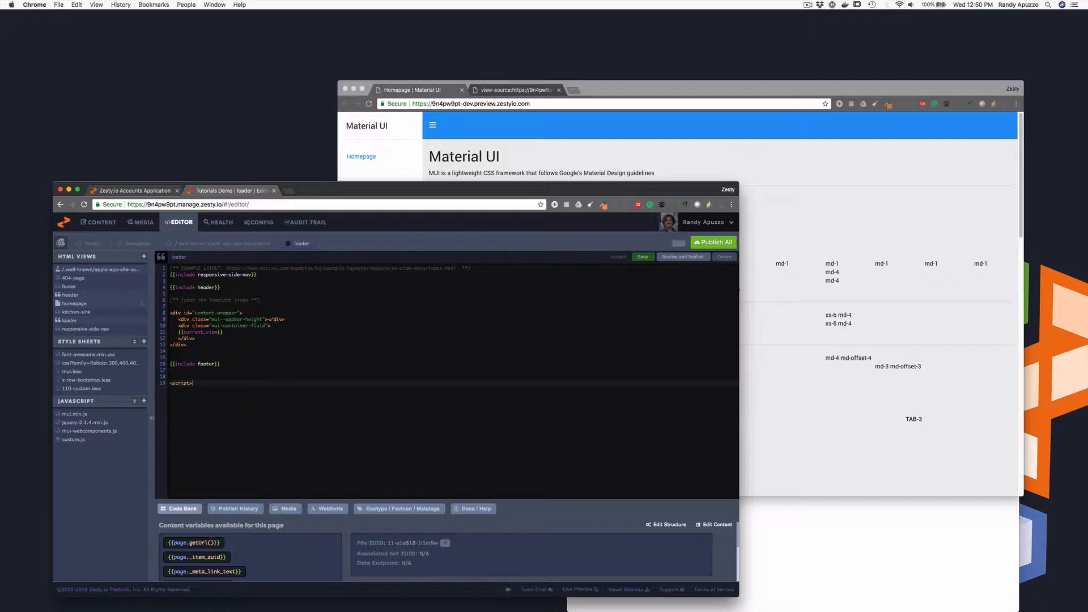
pyautogui.write('src=')
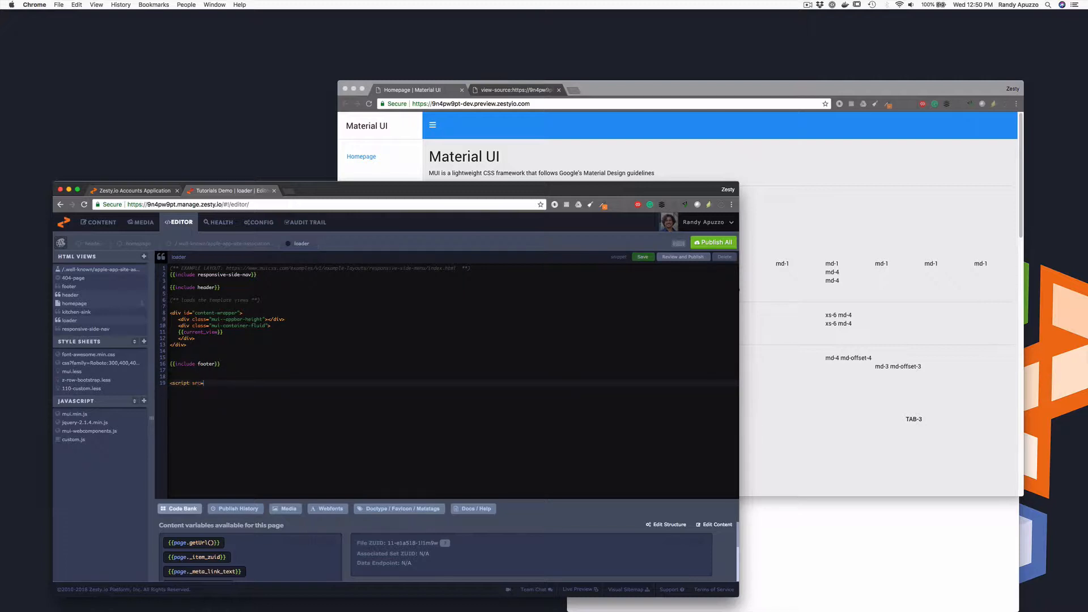
pyautogui.write('{{site.')
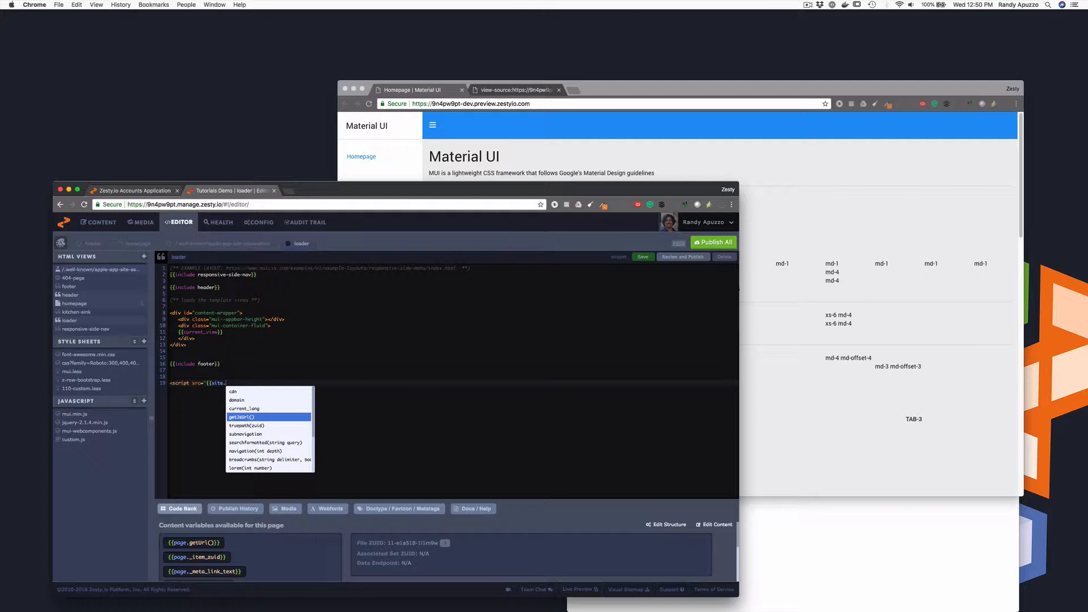
pyautogui.click(247, 417)
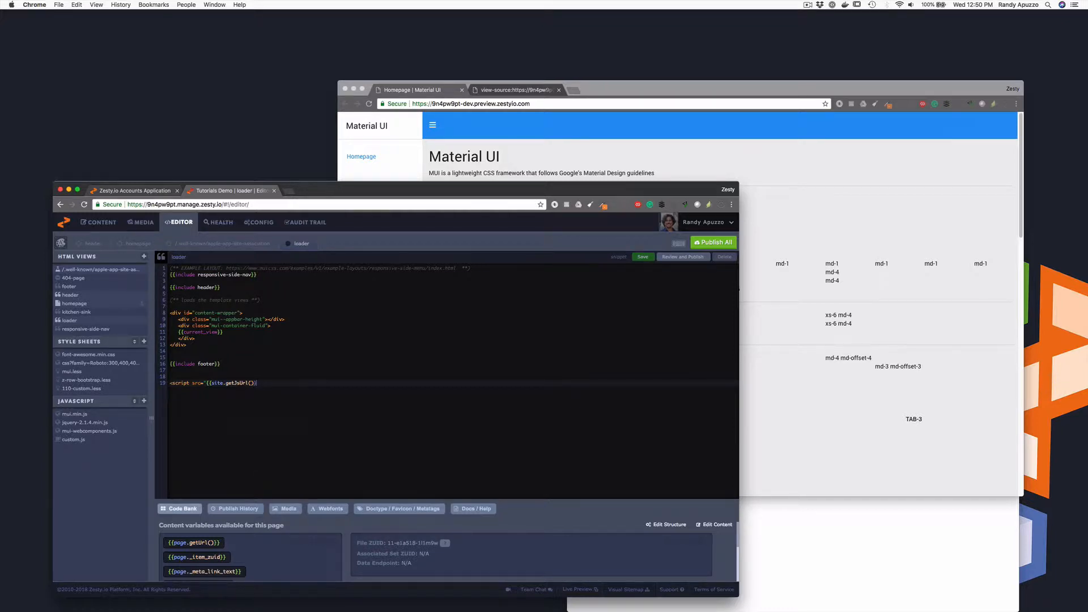
pyautogui.write('type=')
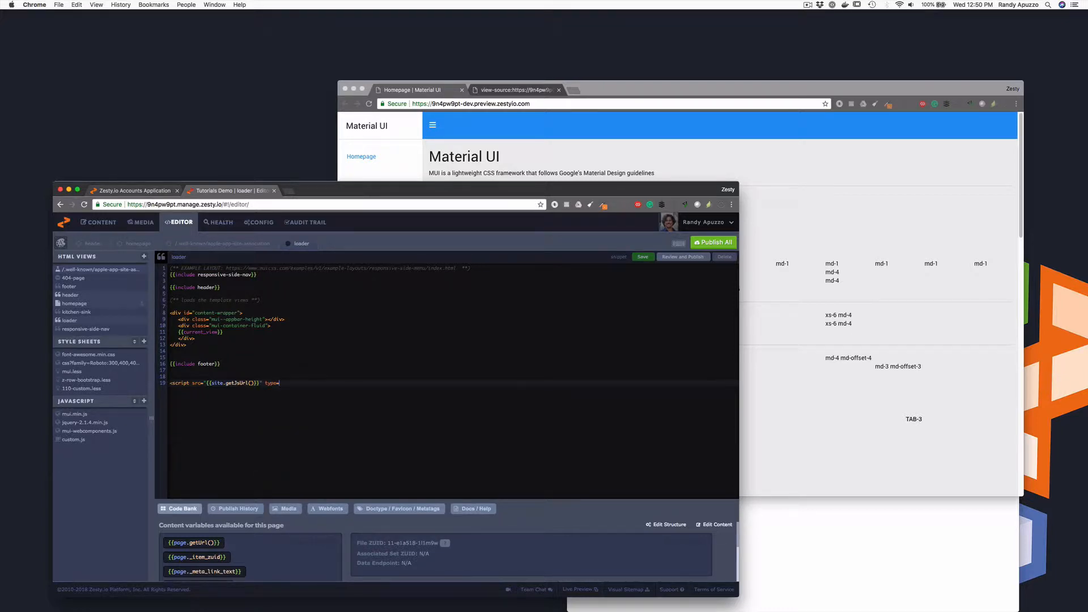
pyautogui.write('text/jad')
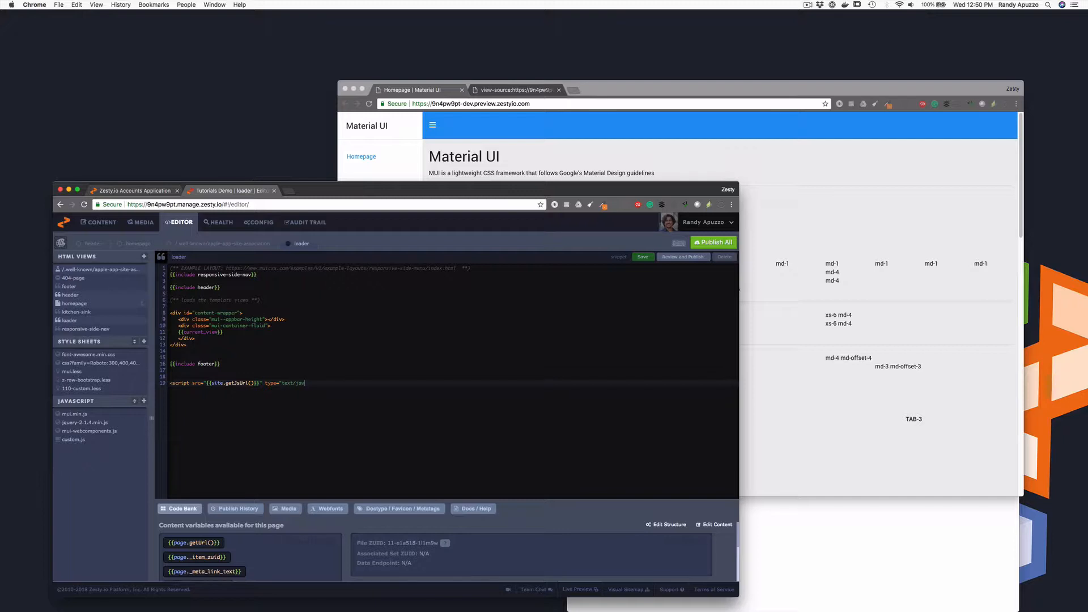
pyautogui.write('script">')
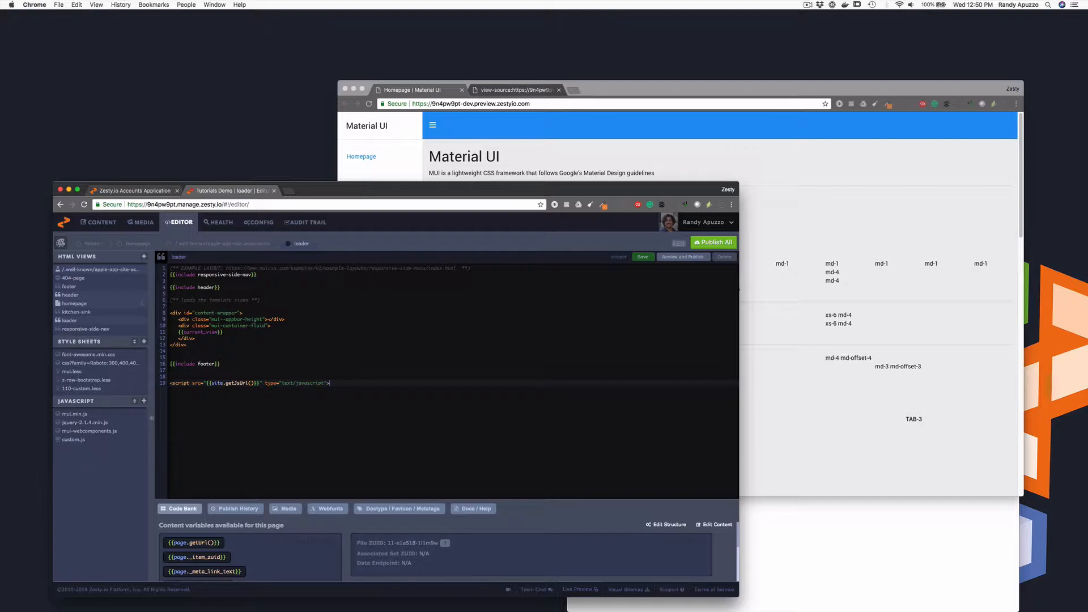
pyautogui.write('</script>')
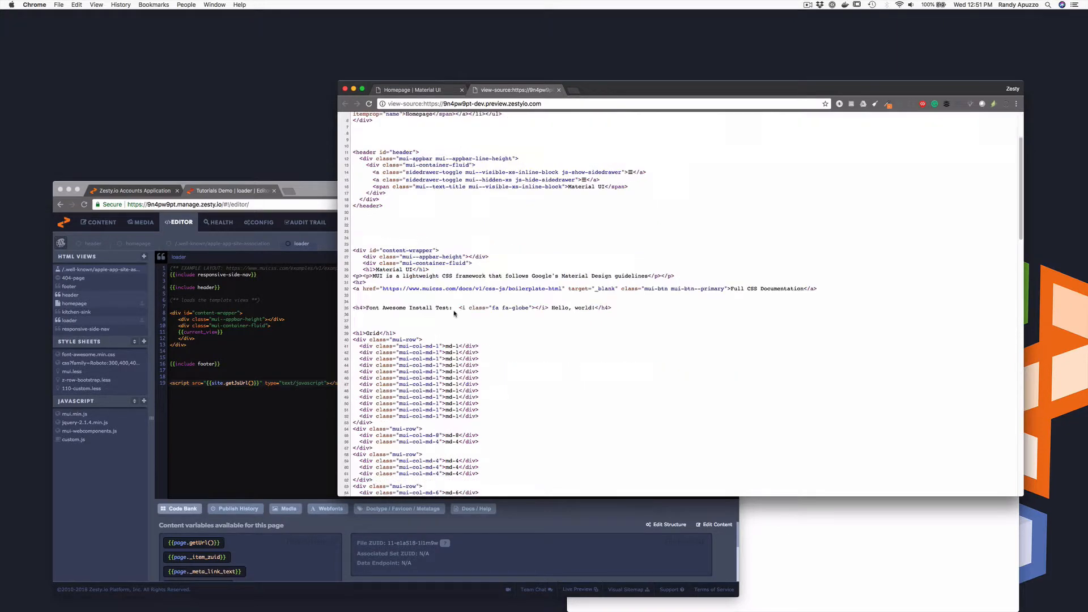
# - Scroll the preview page source and search it for 'site.'
pyautogui.scroll(-3)
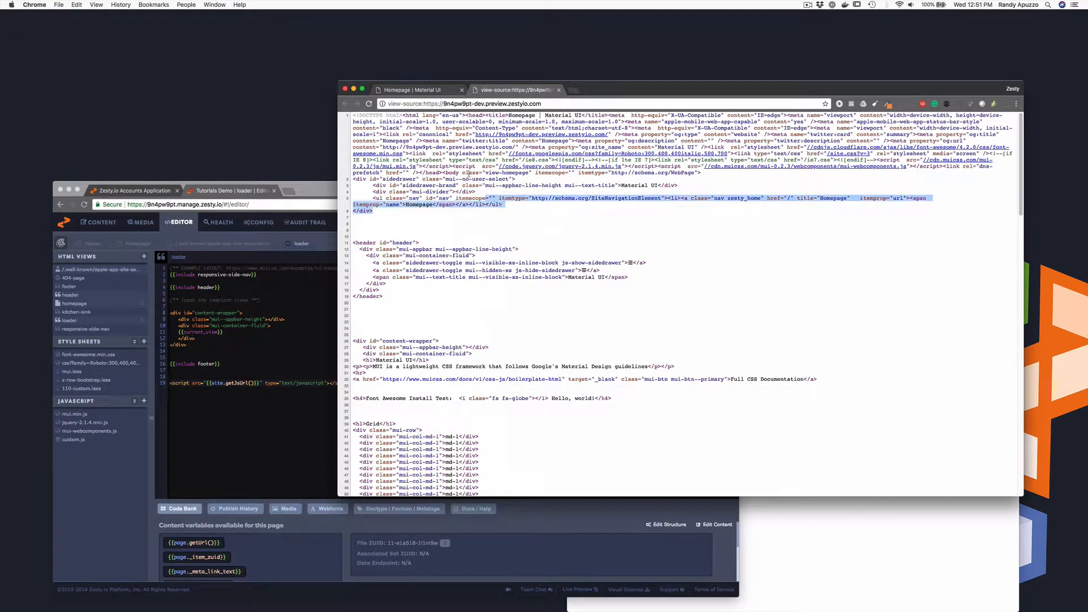
pyautogui.write('site.j')
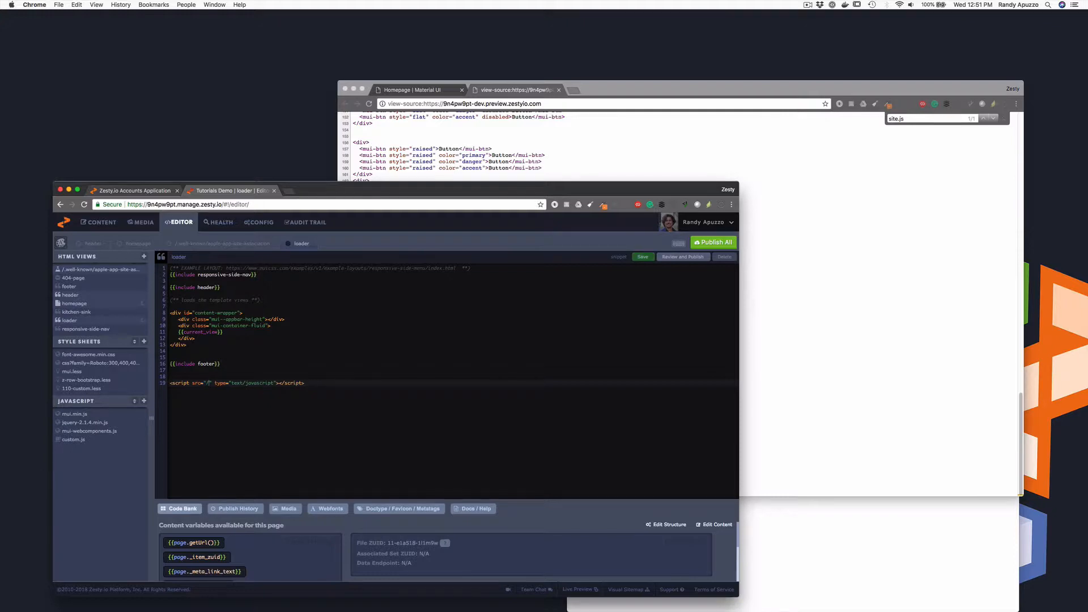
# - Restore the loader script src to {{site.getJsURl()}} and begin adding a new endpoint file
pyautogui.write('site.js')
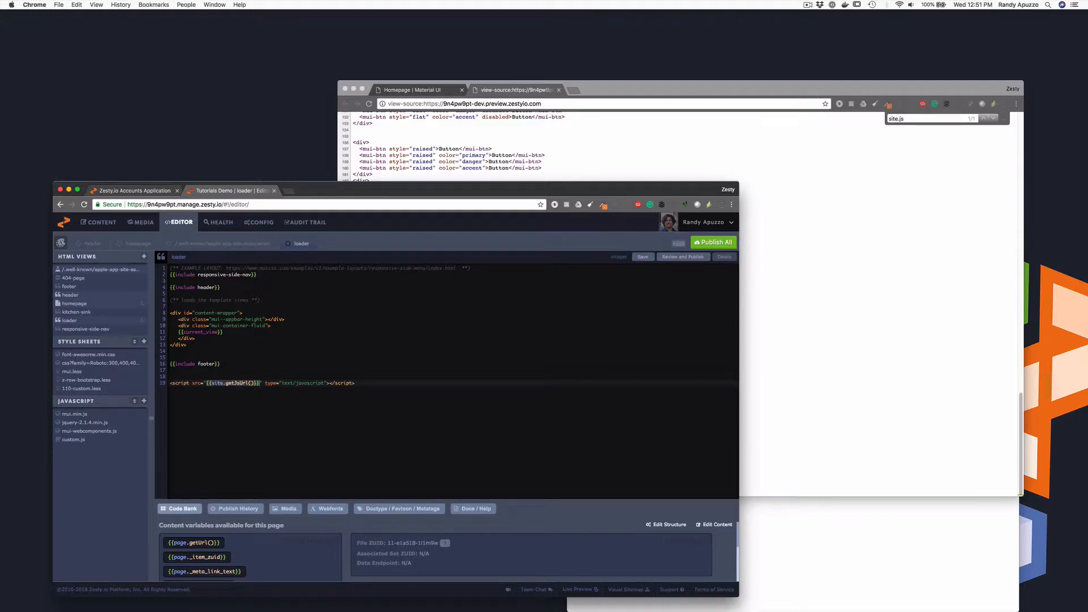
pyautogui.click(642, 256)
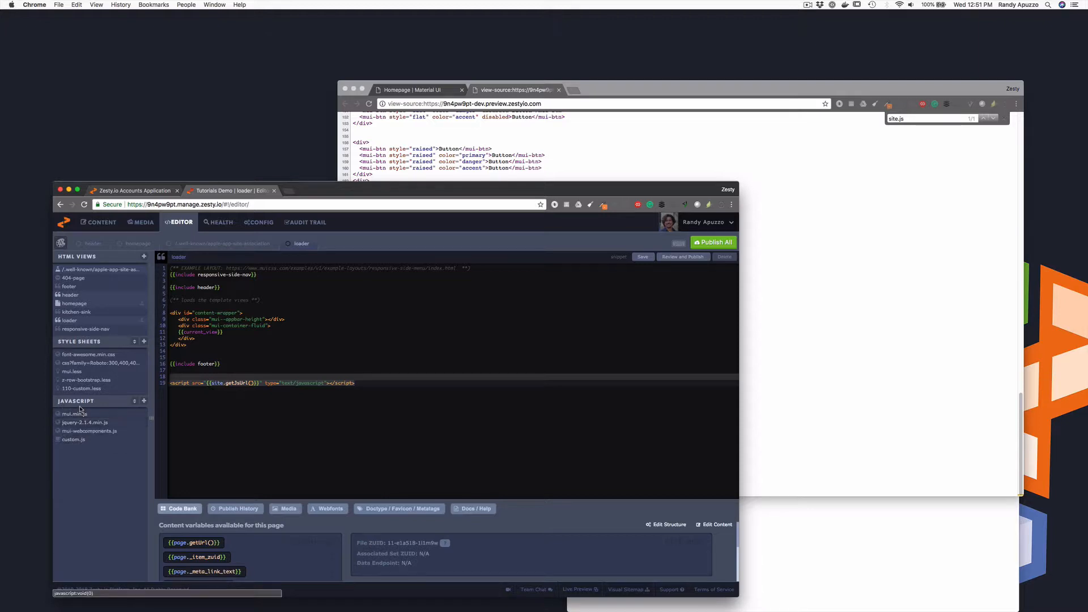
pyautogui.click(144, 256)
pyautogui.write('/test/test.')
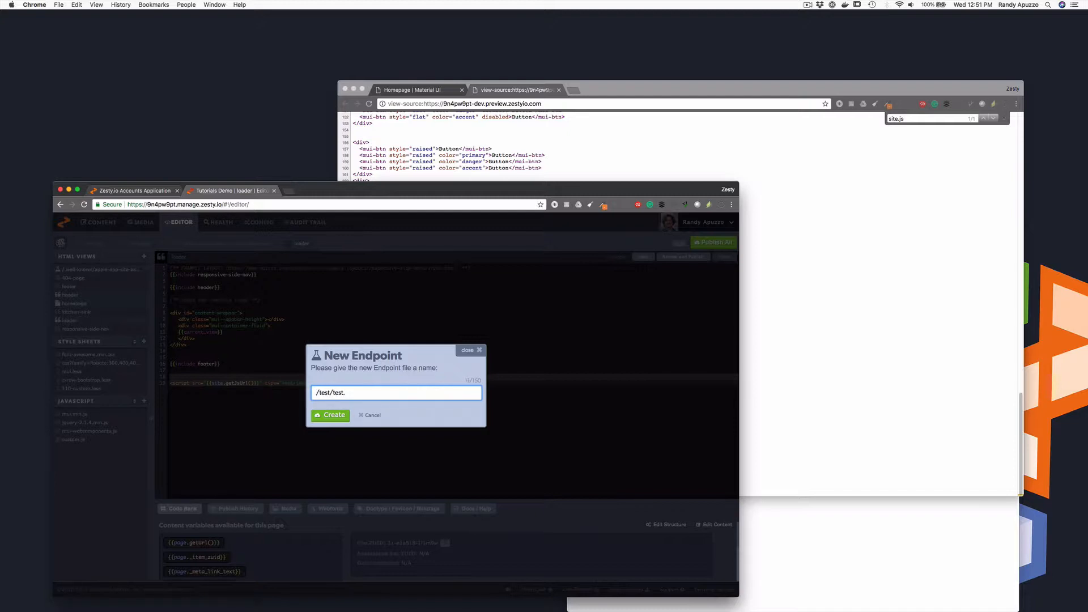
# - Change the suggested endpoint name to /test/single.js and create the file
pyautogui.press('Backspace')
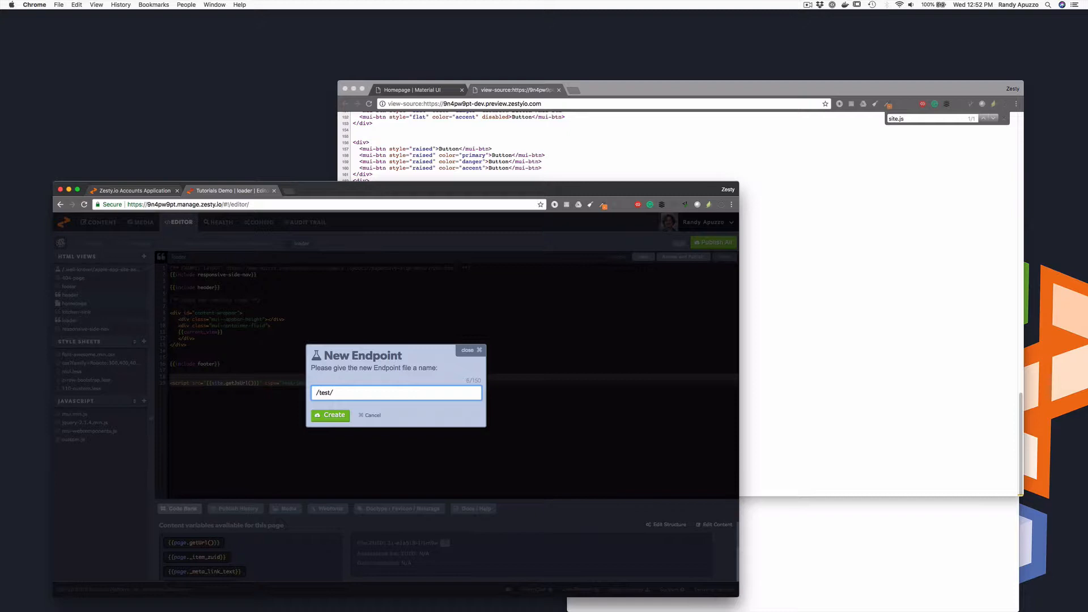
pyautogui.write('single')
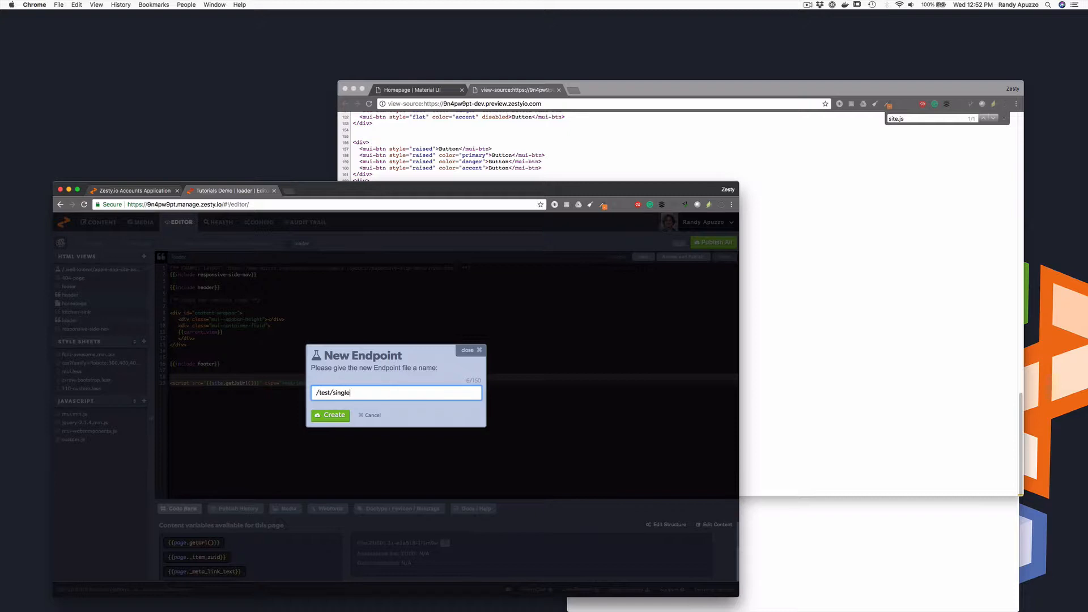
pyautogui.write('.js')
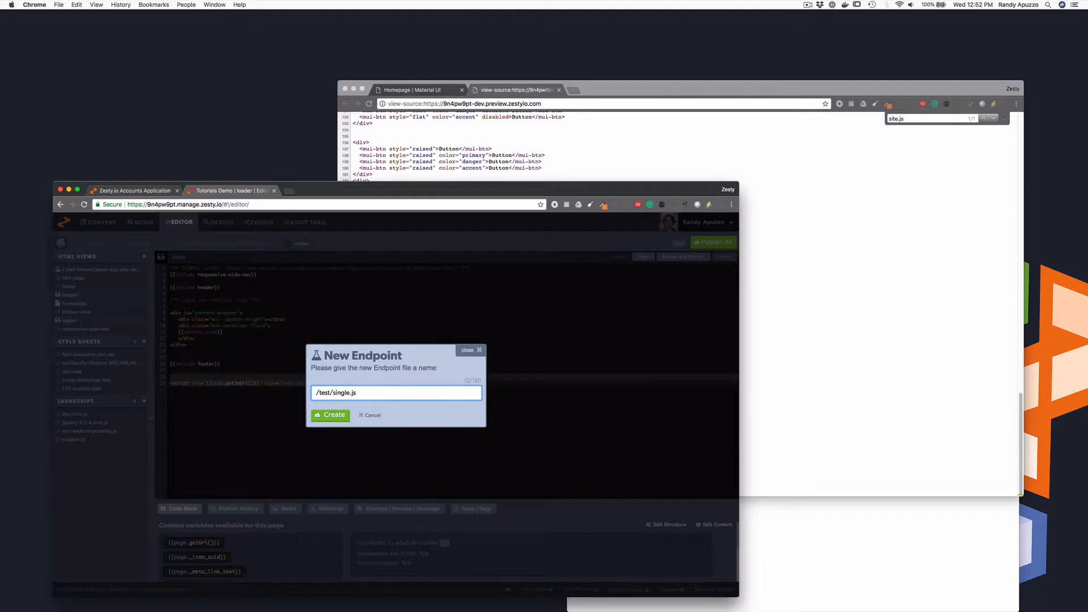
pyautogui.click(330, 414)
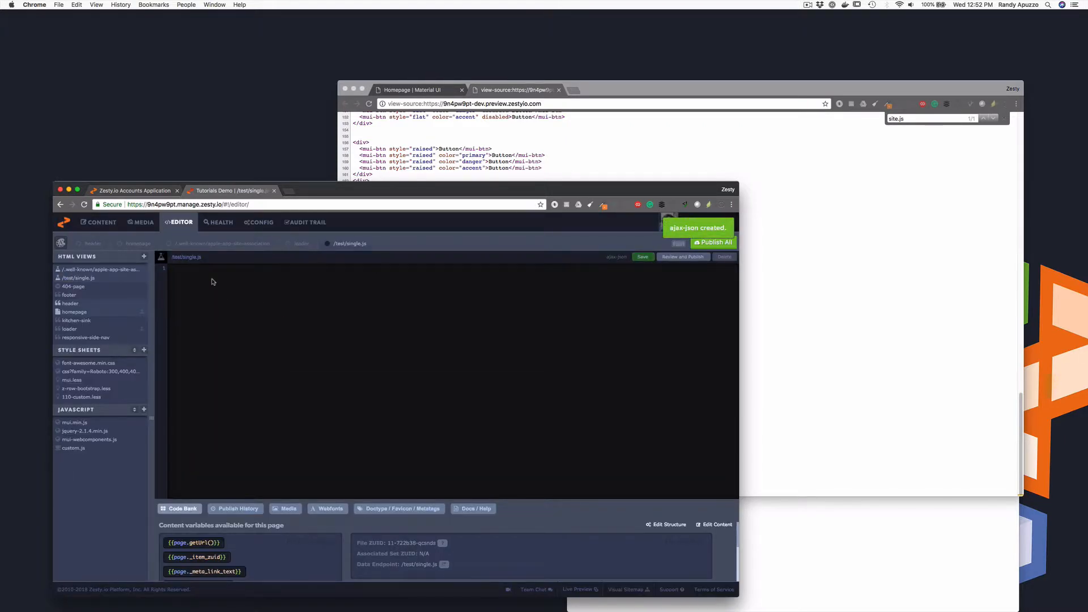
# - Write alert('hello world'); in /test/single.js and reopen the loader view
pyautogui.write("alert('H")
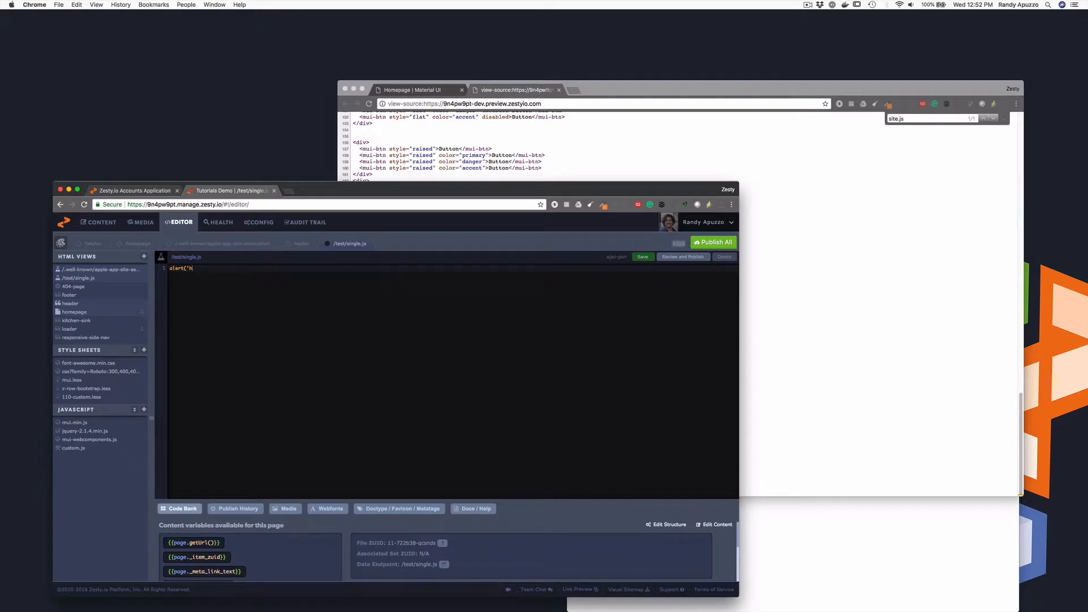
pyautogui.write('el')
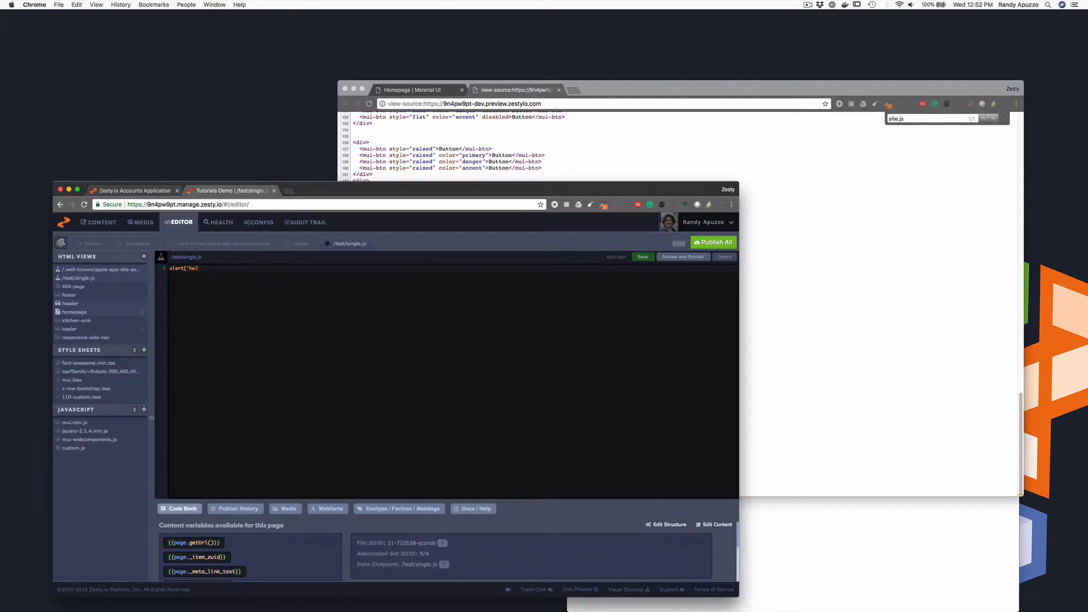
pyautogui.write('lo world')
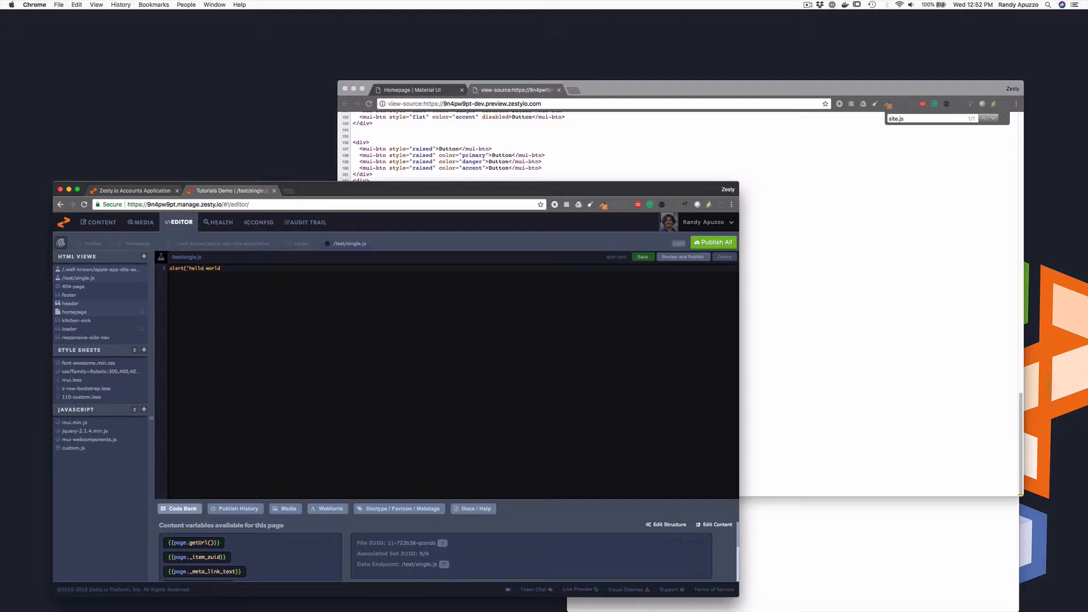
pyautogui.write("');")
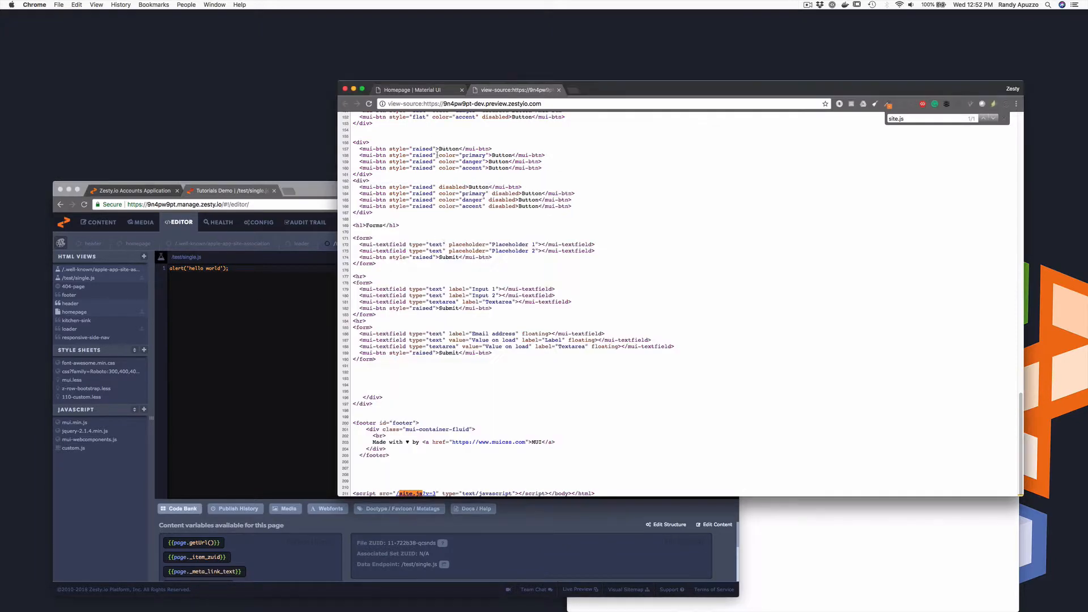
pyautogui.click(416, 90)
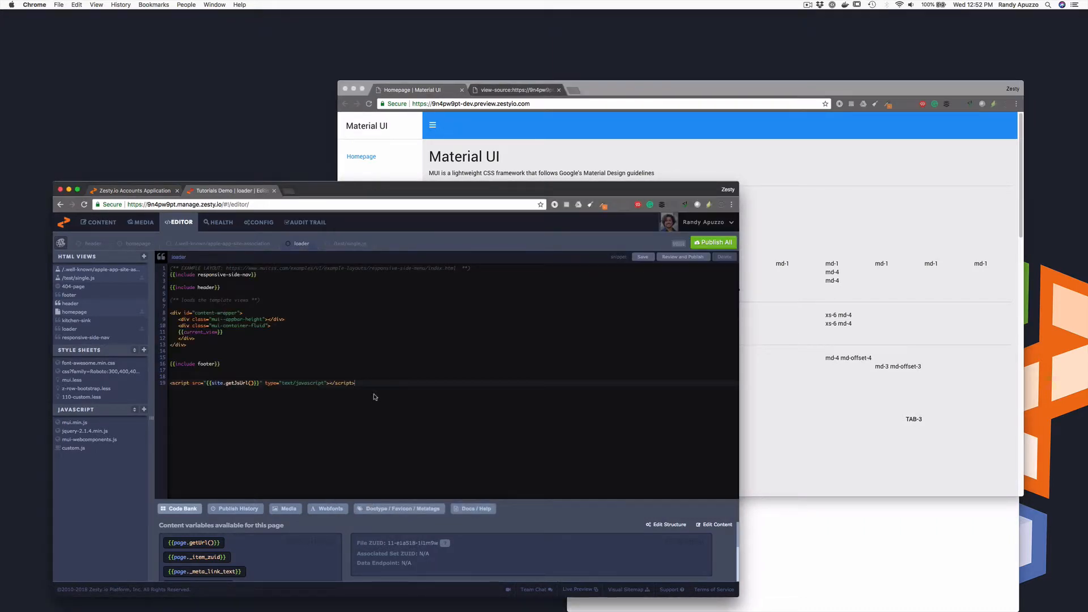
# - Add a test script tag to the loader, reload the preview, and dismiss the hello world alert
pyautogui.write('<script src="{{site.getJsUrl()}}" type="text/javascript"></script>')
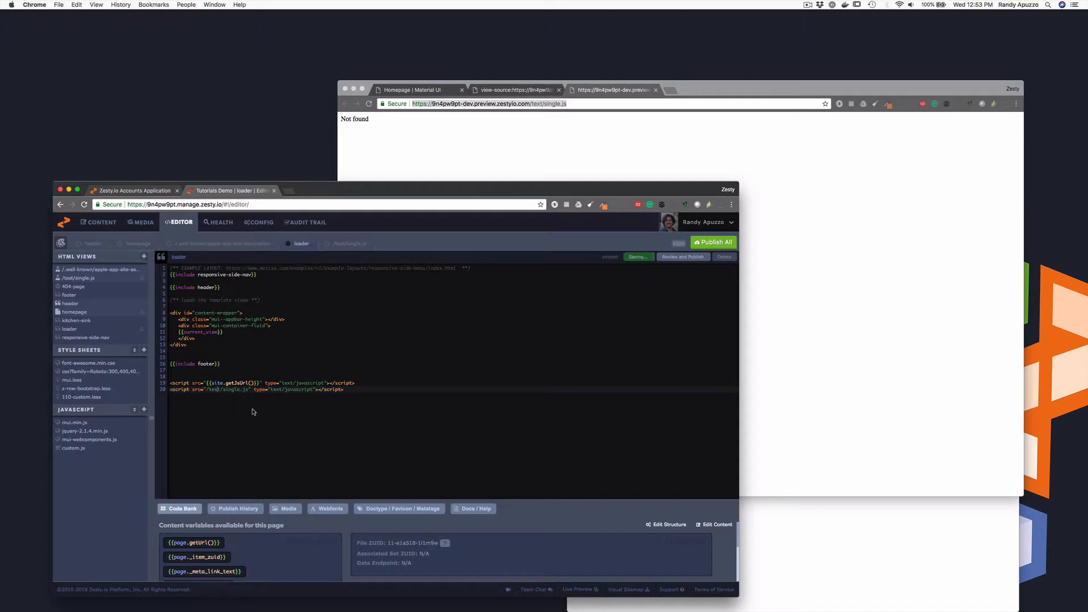
pyautogui.click(513, 89)
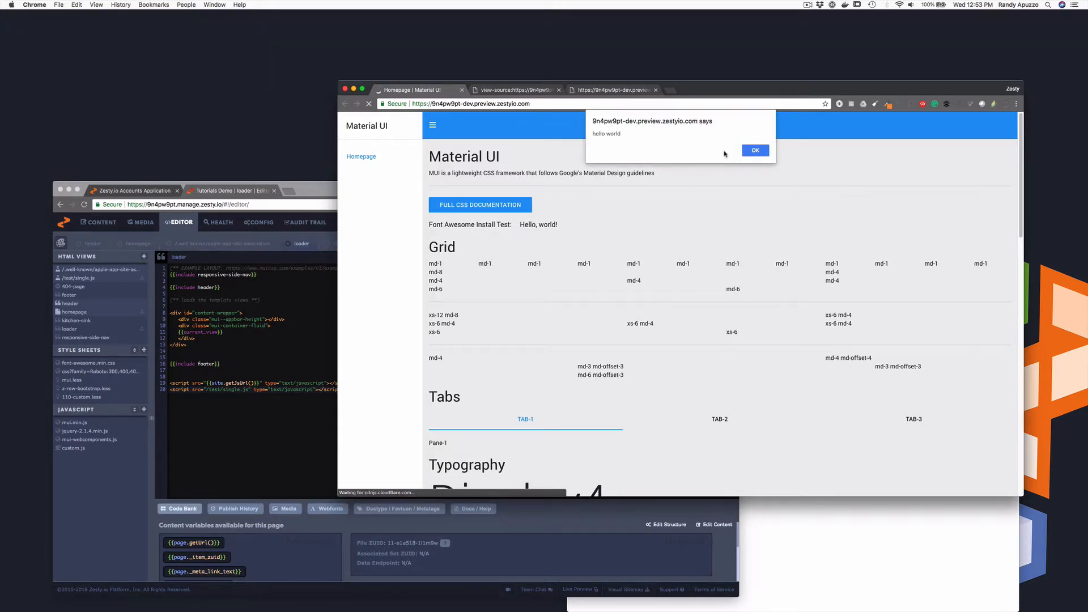
pyautogui.click(755, 151)
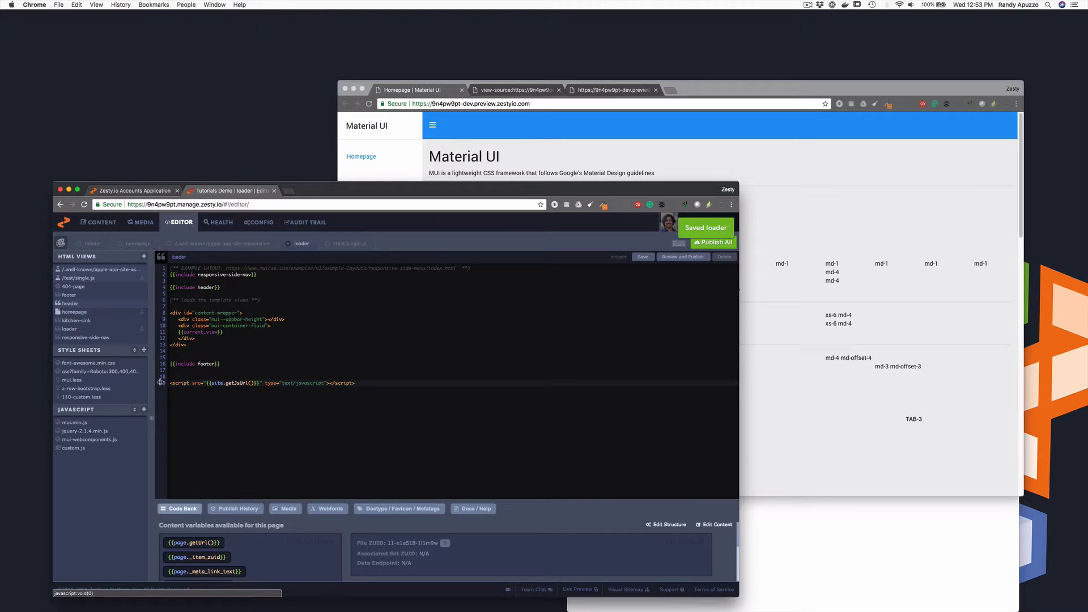
pyautogui.click(258, 222)
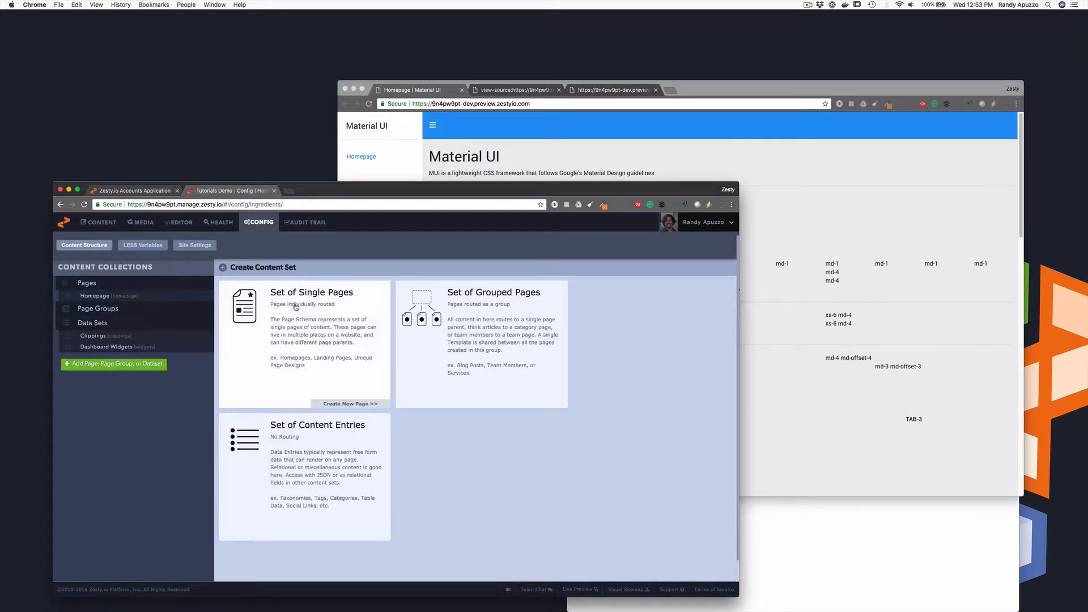
# - Create a single-page content set 'test page' with a Text title field
pyautogui.click(349, 403)
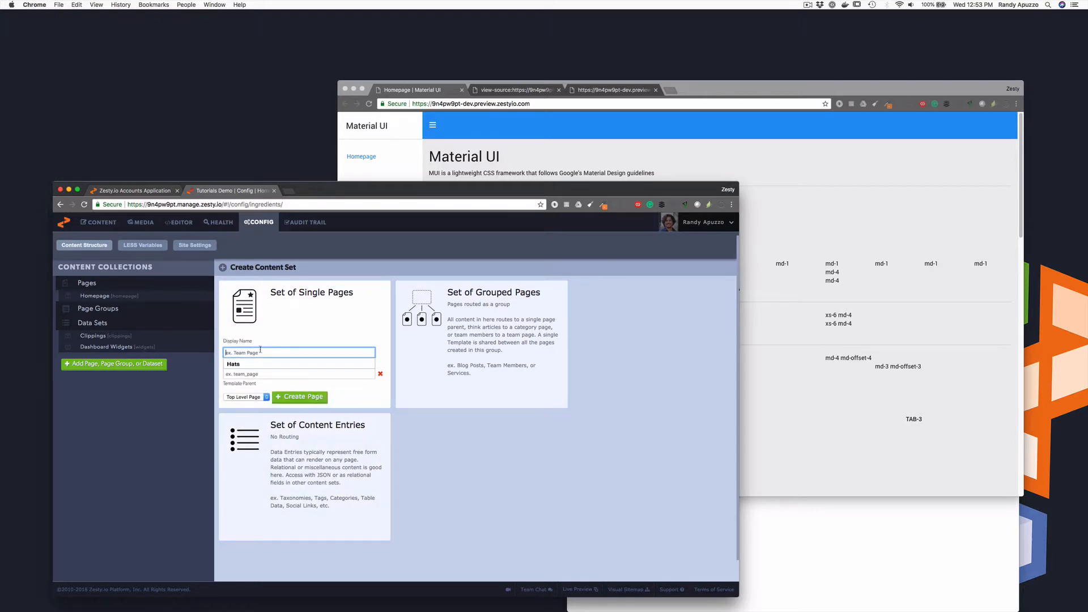
pyautogui.write('ted')
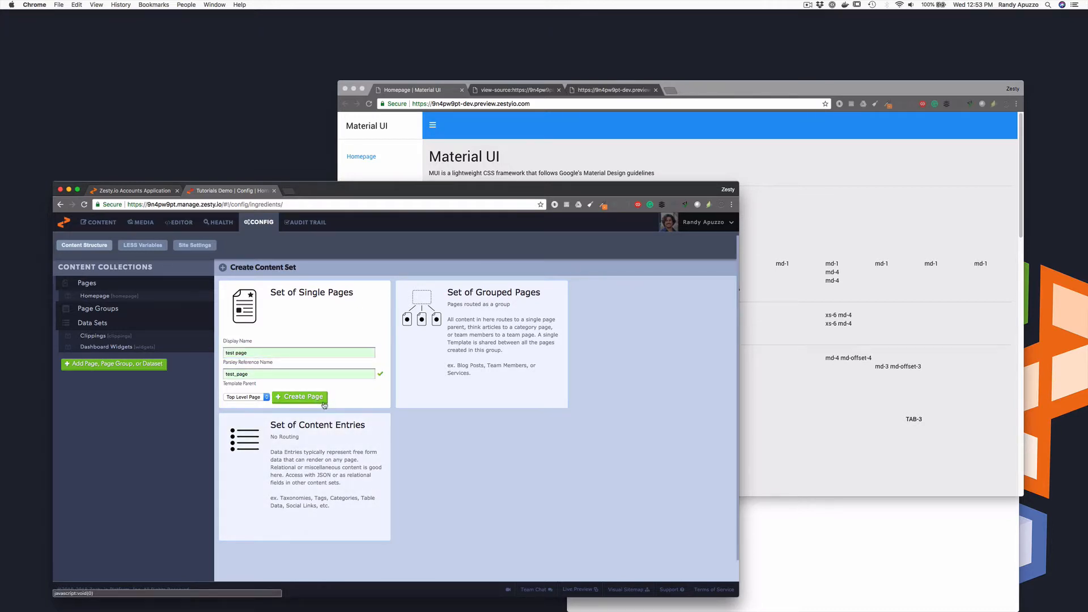
pyautogui.click(299, 396)
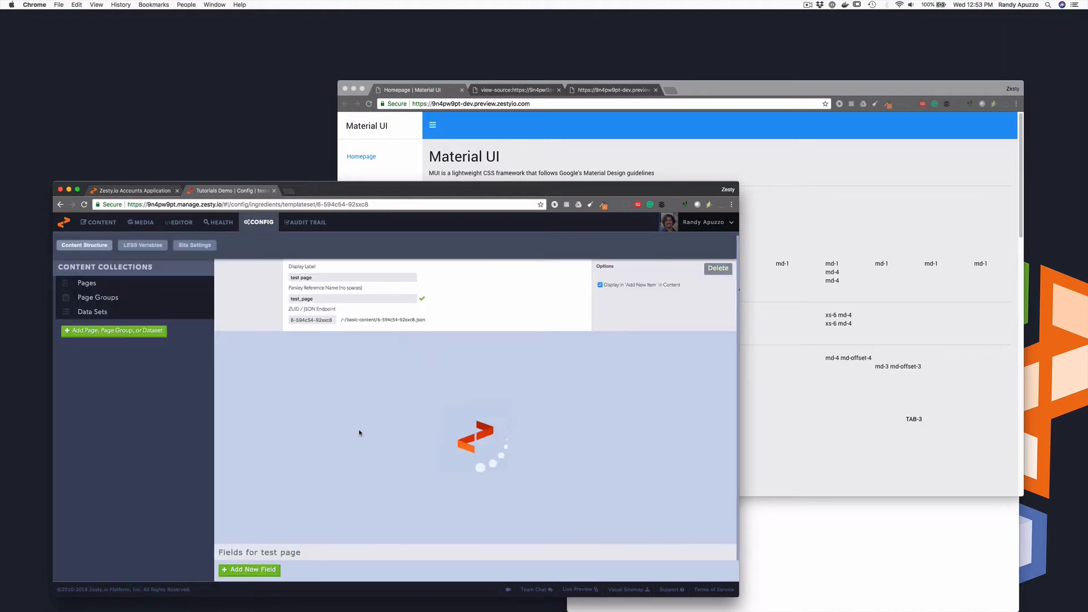
pyautogui.click(250, 569)
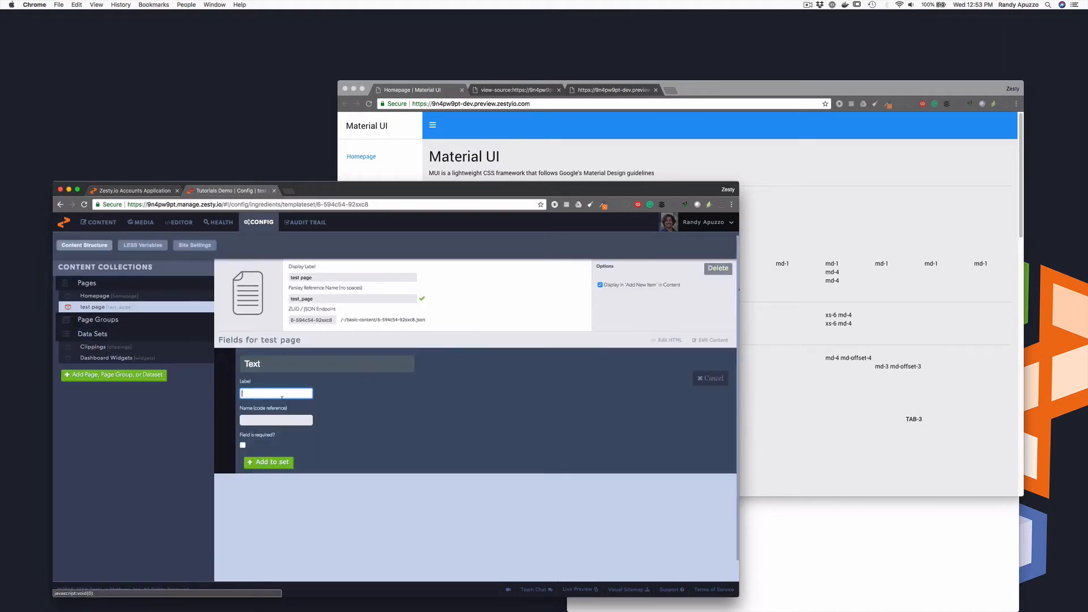
pyautogui.write('t')
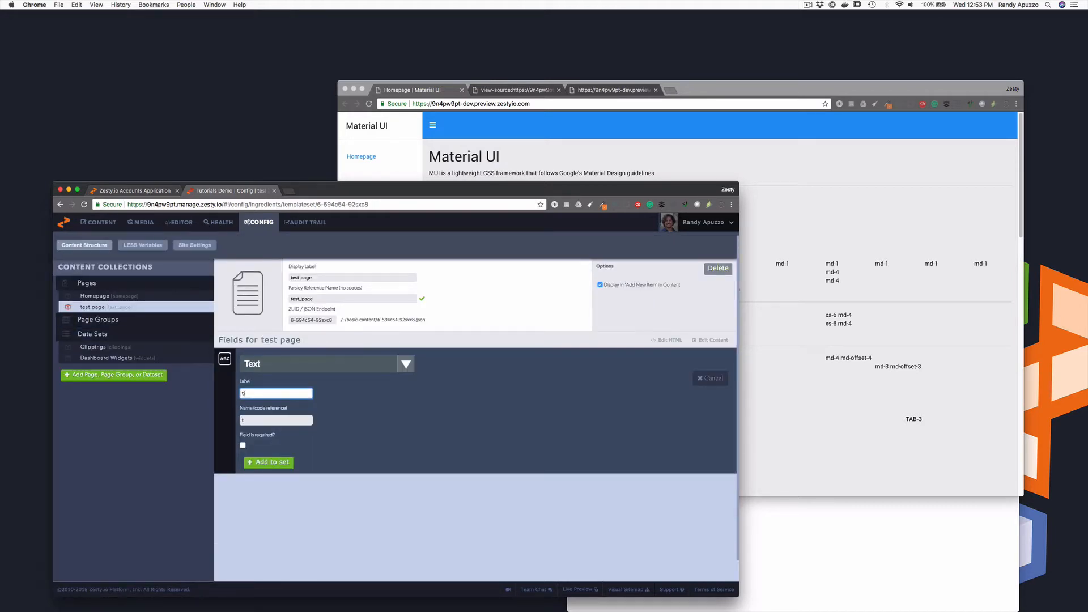
pyautogui.click(268, 463)
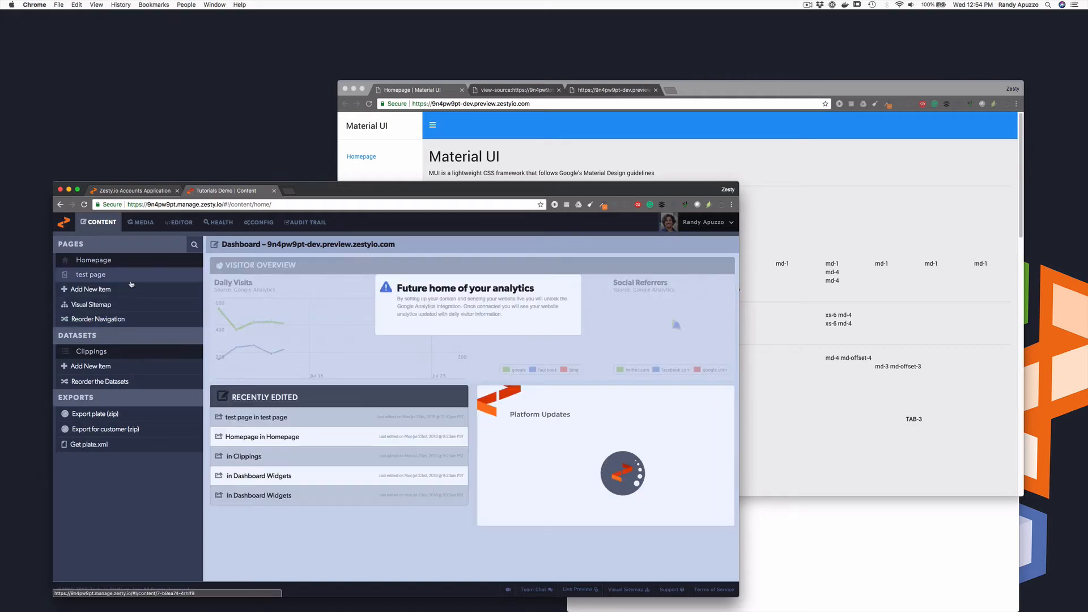
# - Set the test page title to 'hello world' and save it as a draft
pyautogui.click(89, 275)
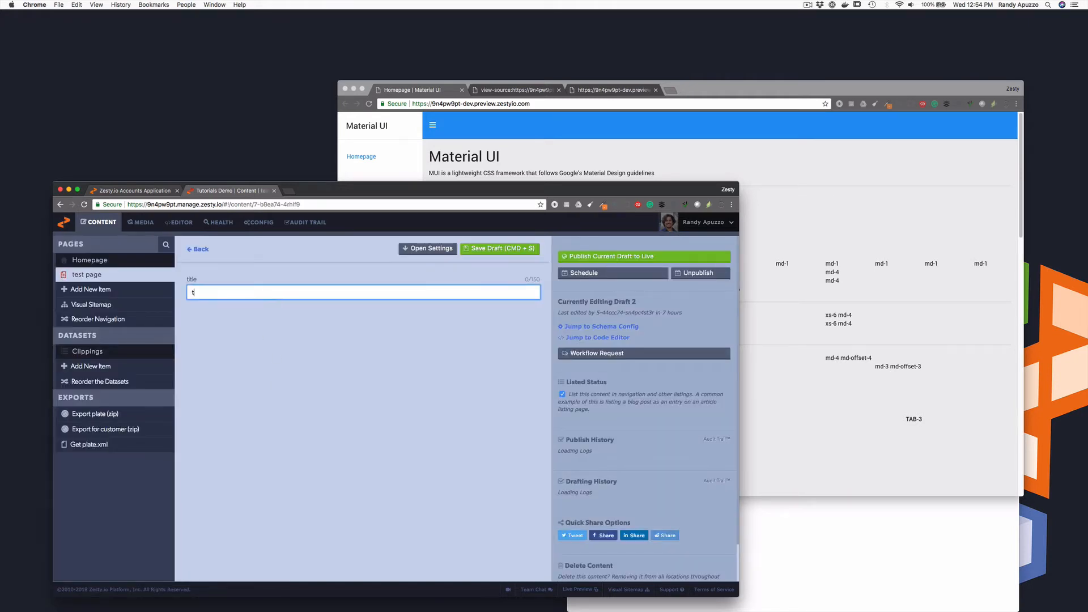
pyautogui.write('test')
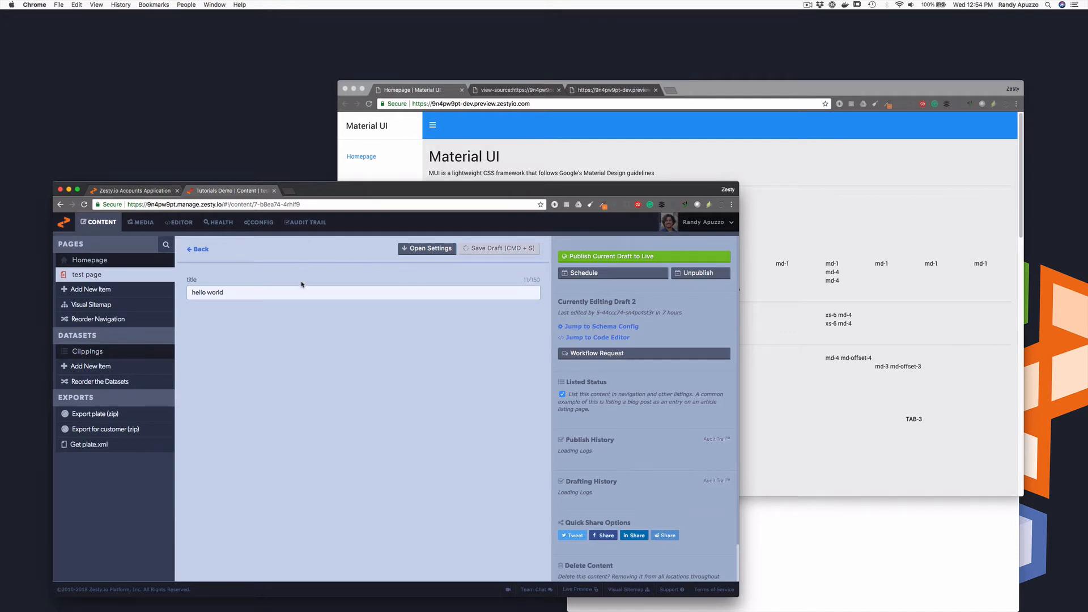
pyautogui.click(499, 248)
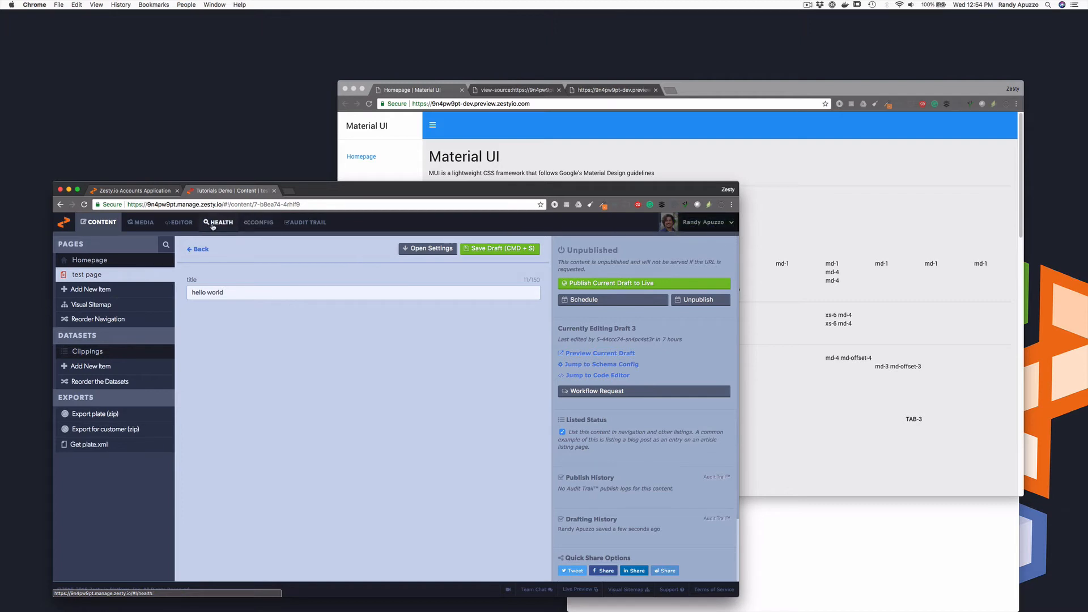
pyautogui.click(178, 222)
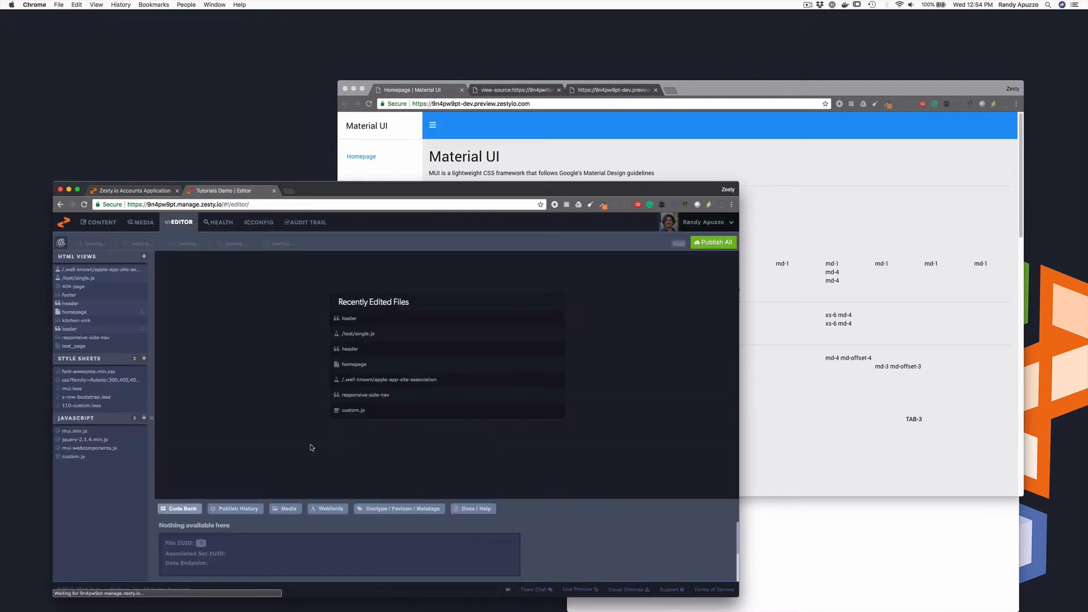
# - Add a /test/single.js script tag and an <h1>{{page.title}}</h1> heading above it
pyautogui.click(350, 318)
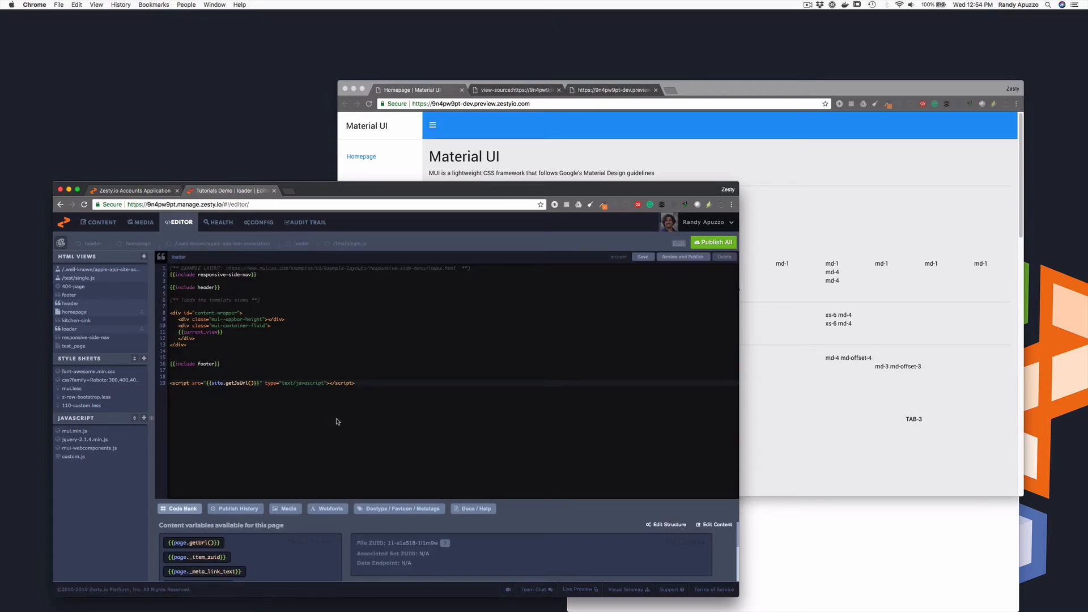
pyautogui.write('<script src="/test/single.js" type="text/javascript"></script>')
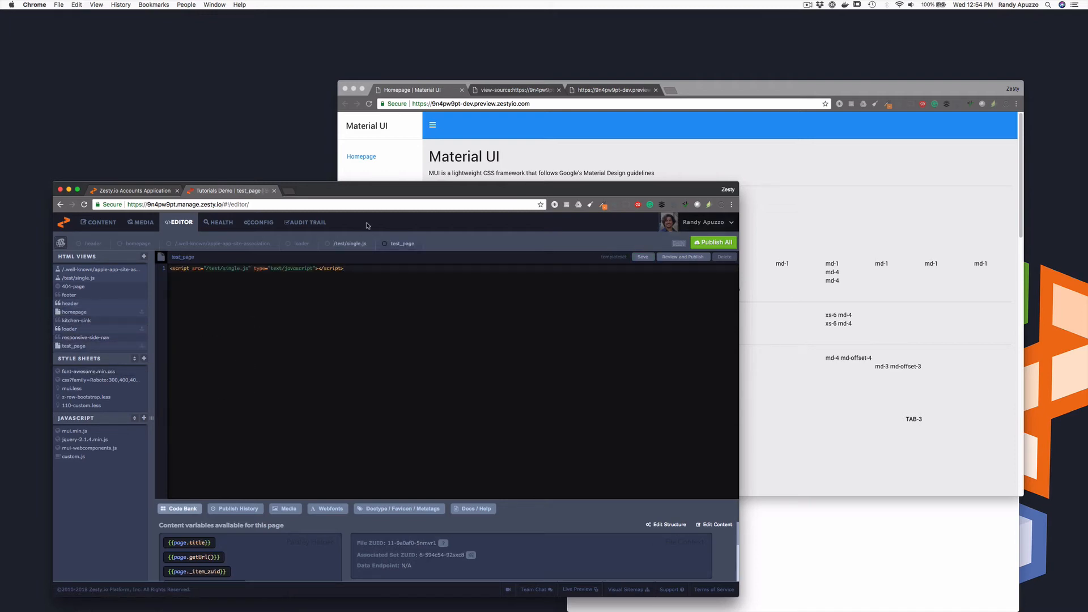
pyautogui.click(642, 257)
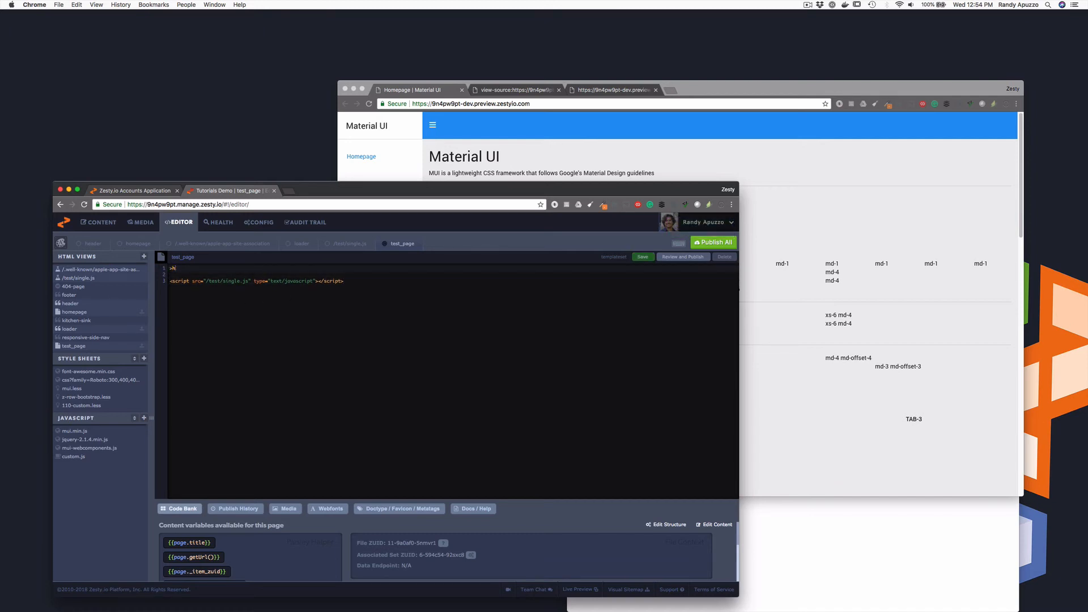
pyautogui.write('<h1')
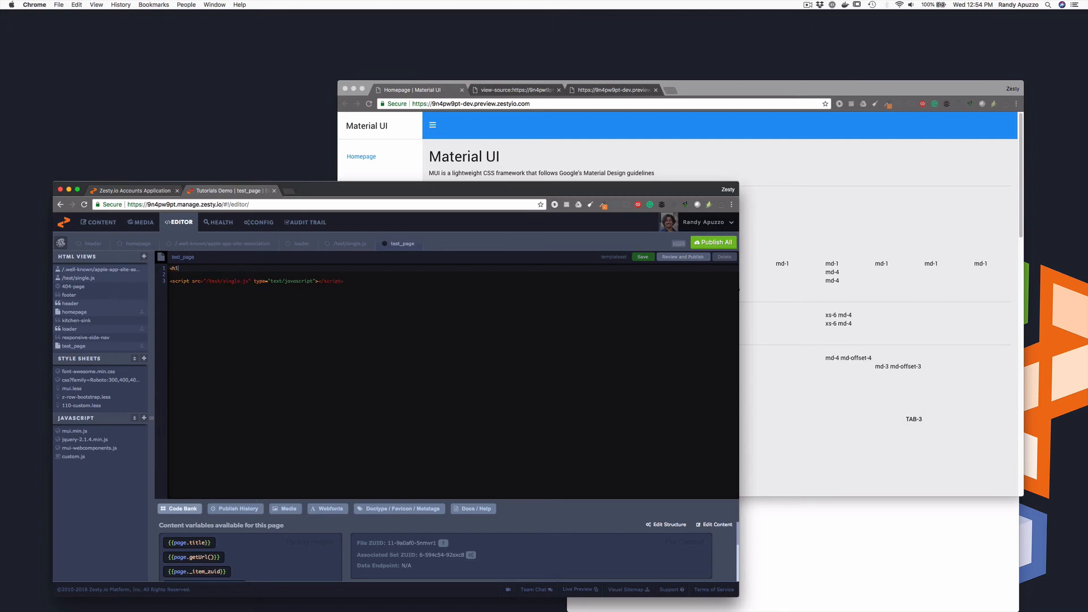
pyautogui.write('{{page.title}}</h1>')
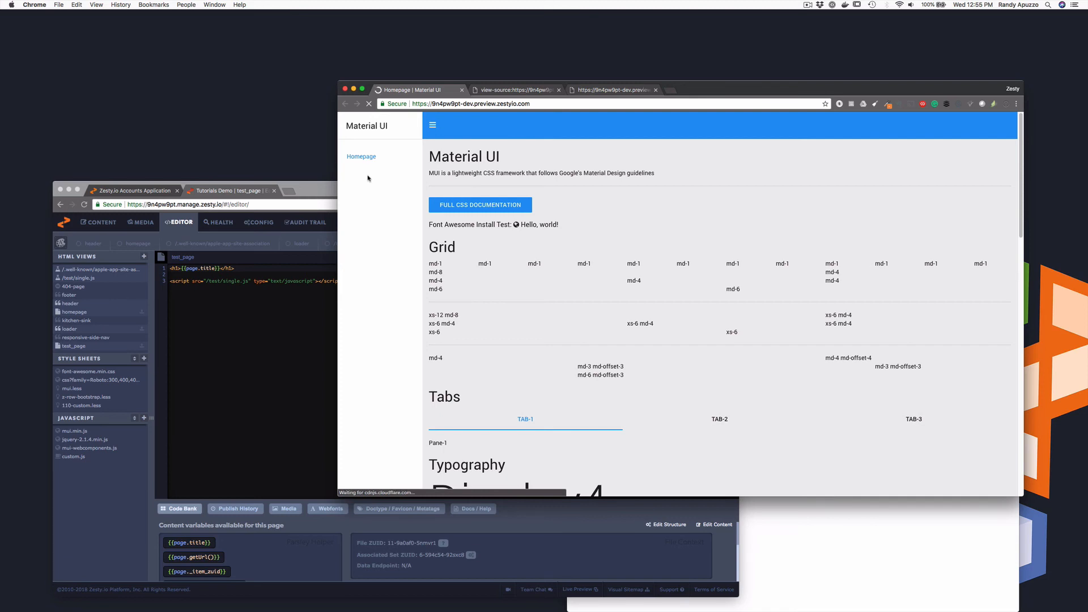
# - Reload the preview, open the test page, and dismiss the 'hello world' alert to reveal the heading
pyautogui.click(360, 178)
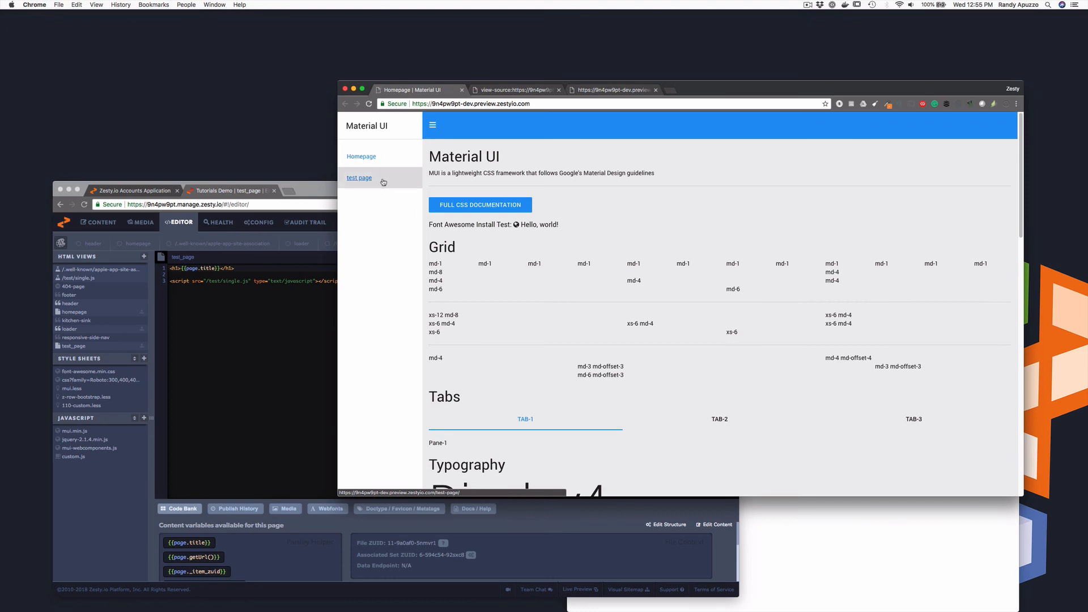
pyautogui.click(359, 177)
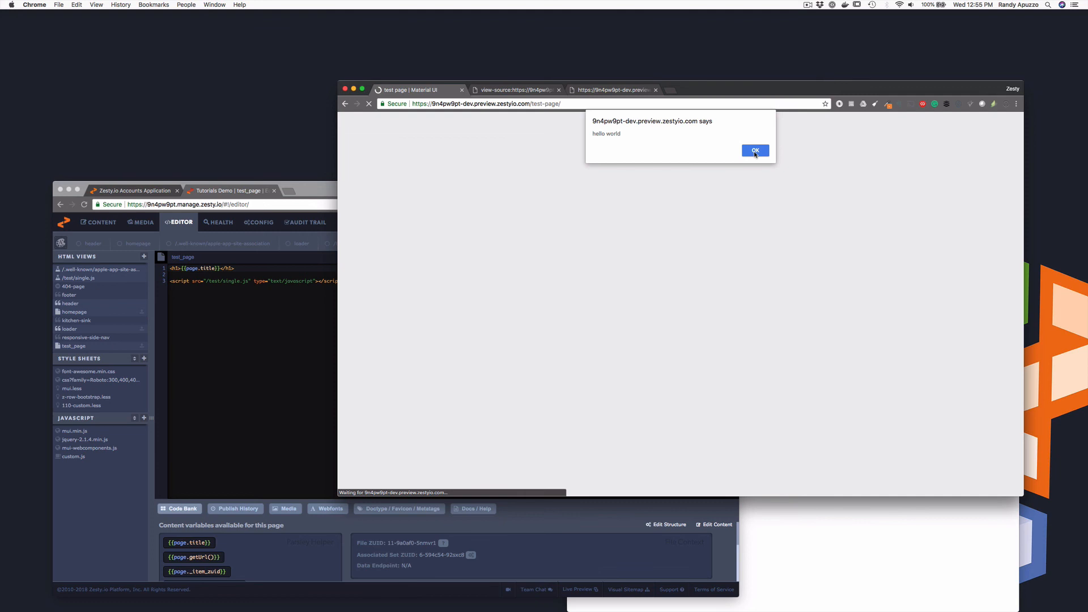
pyautogui.click(754, 150)
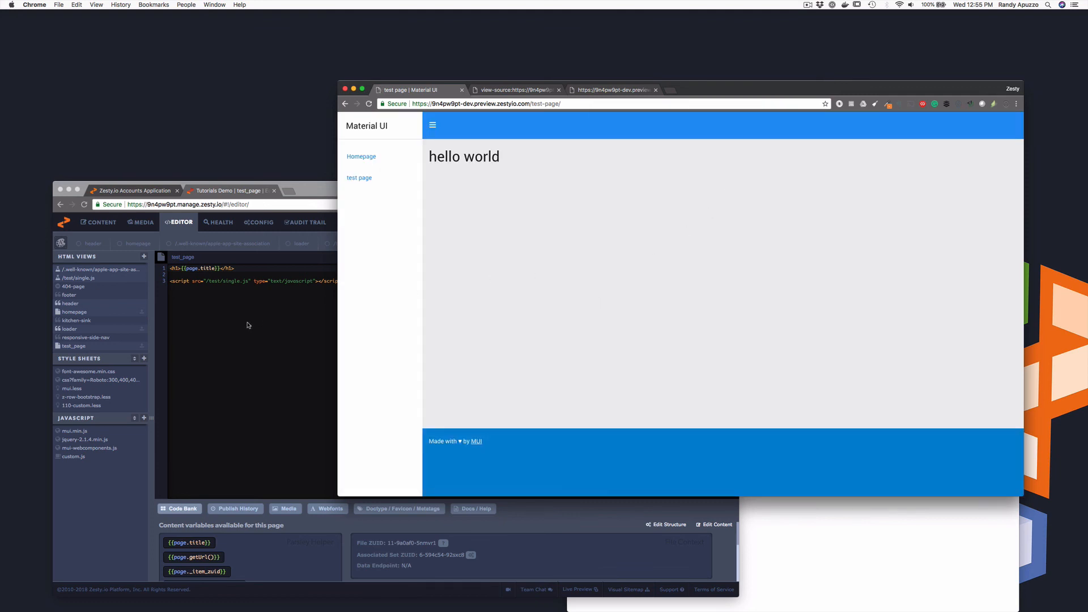